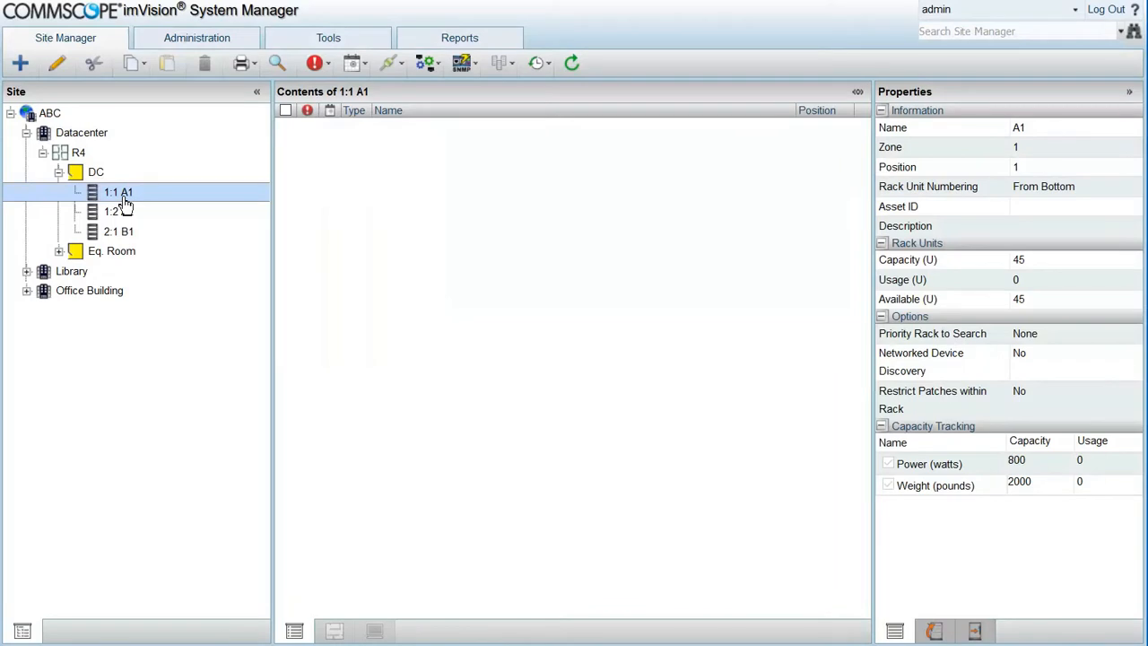
Step: Add Managed Network Equipment to rack 1:1 A1 with IPv4 address 135.159.67.173 and save it
click(22, 63)
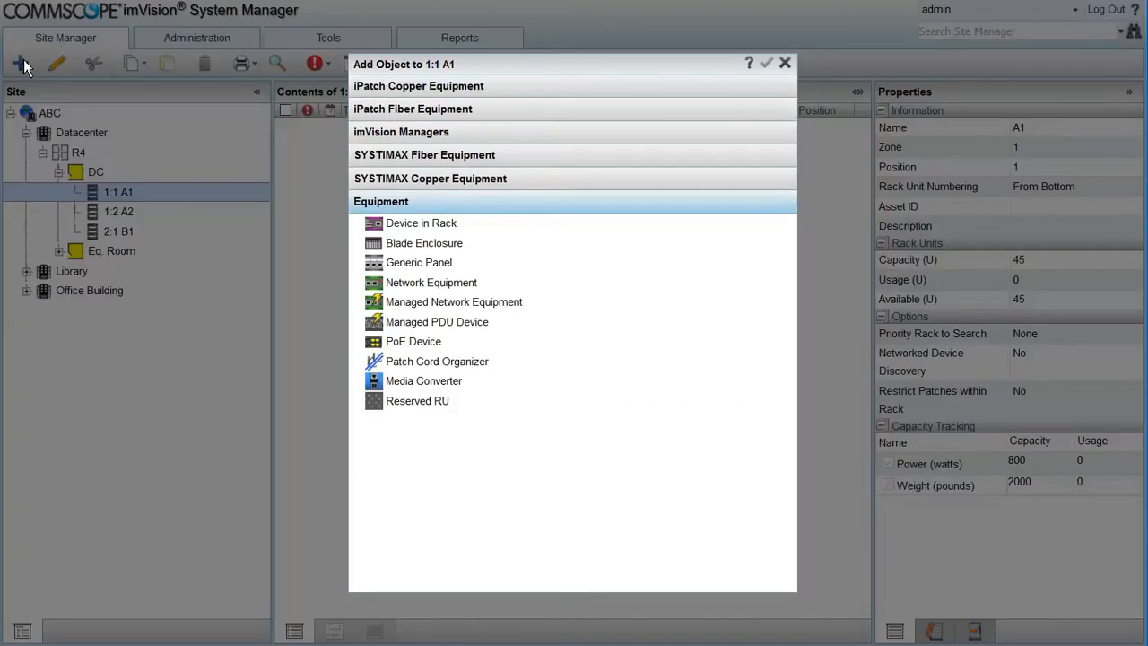
mouse_move(452, 301)
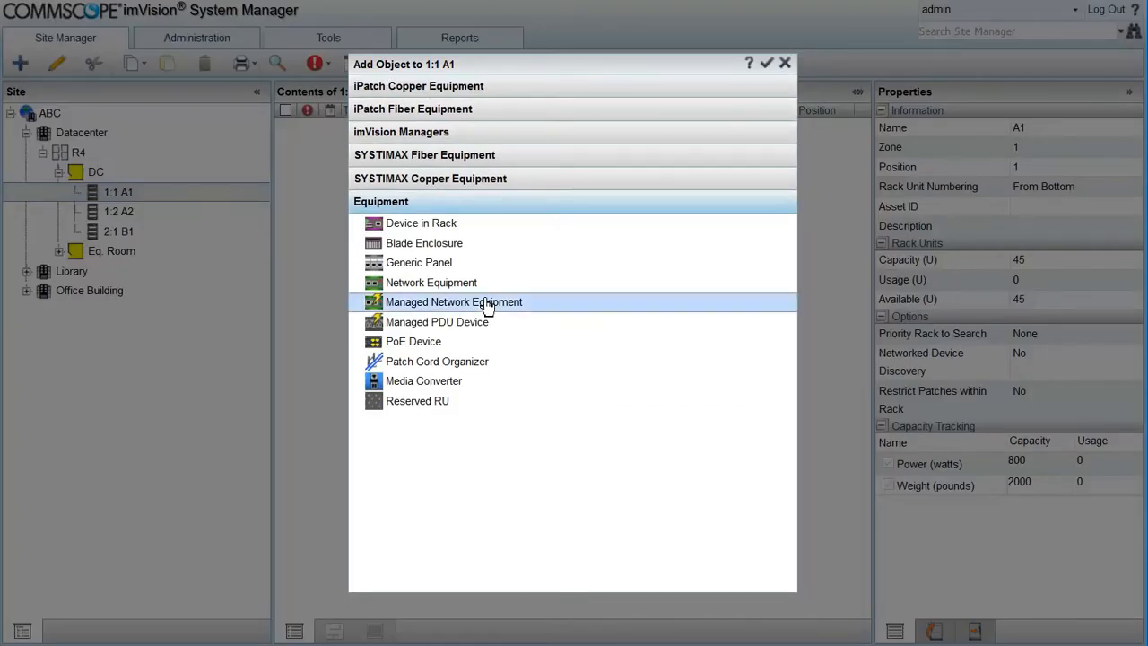
click(452, 301)
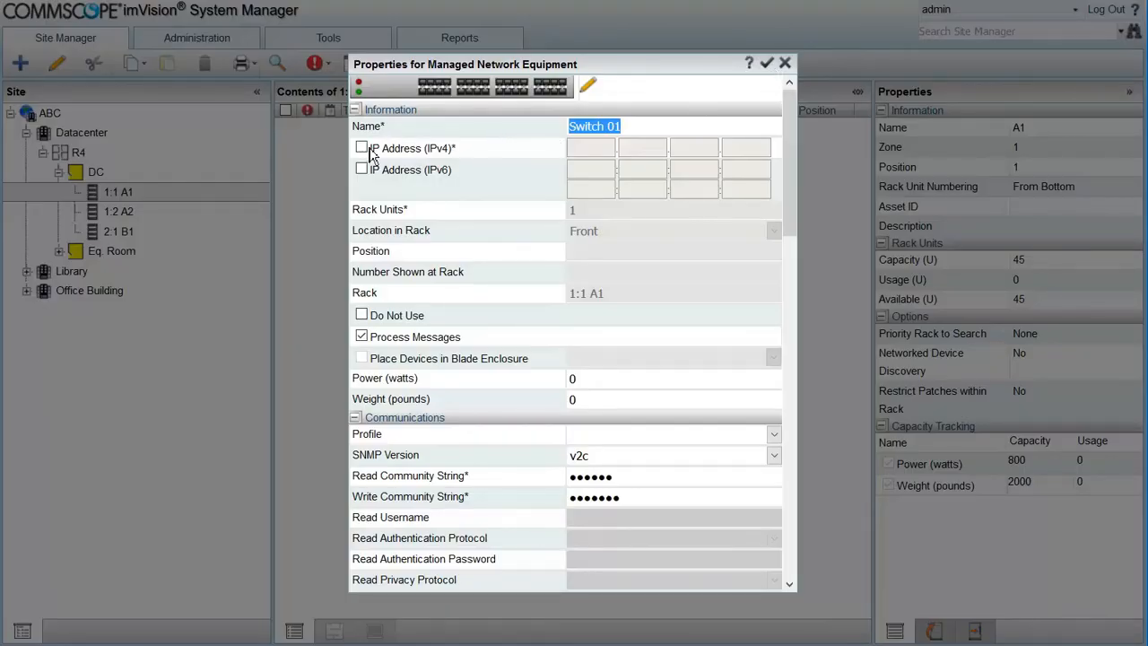
click(362, 147)
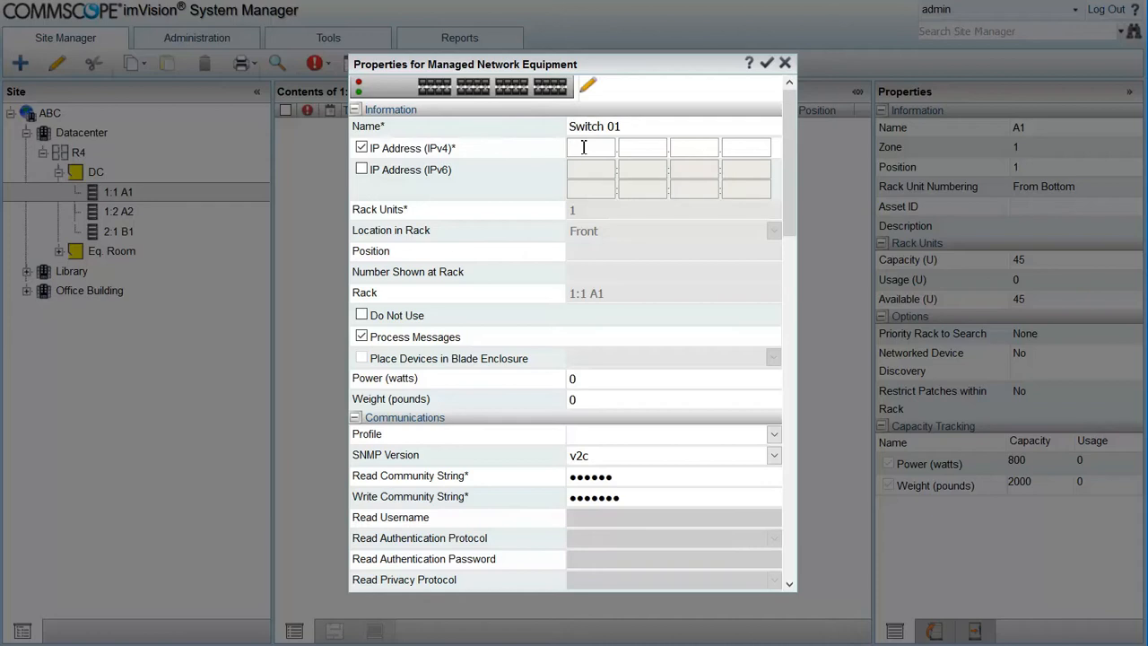
text(135)
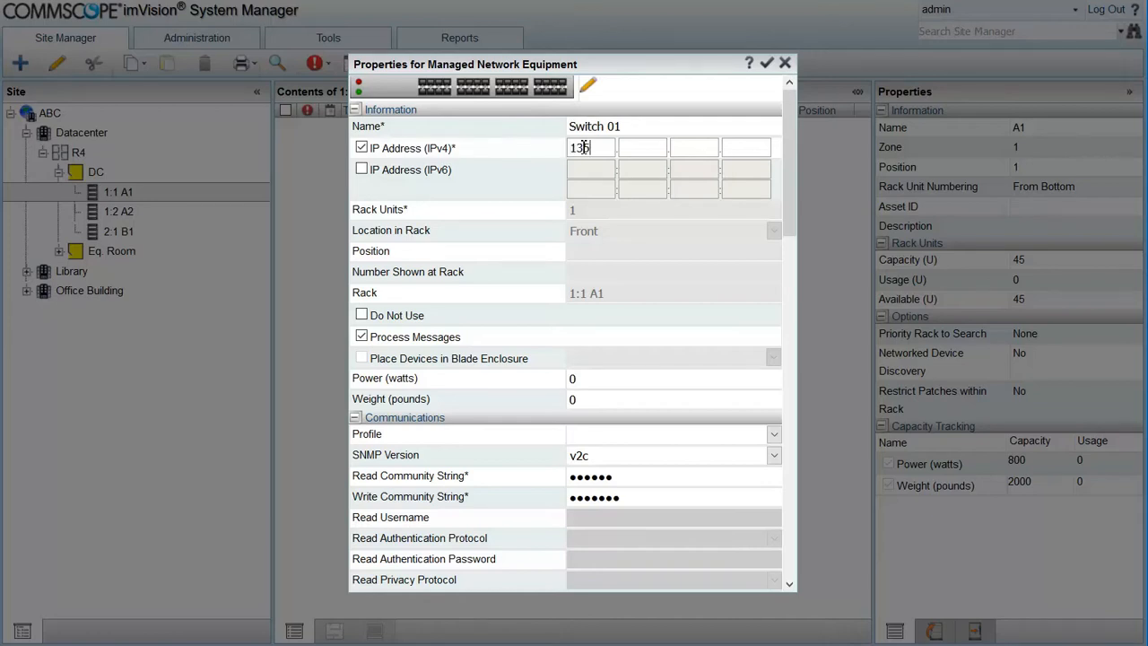
text(159)
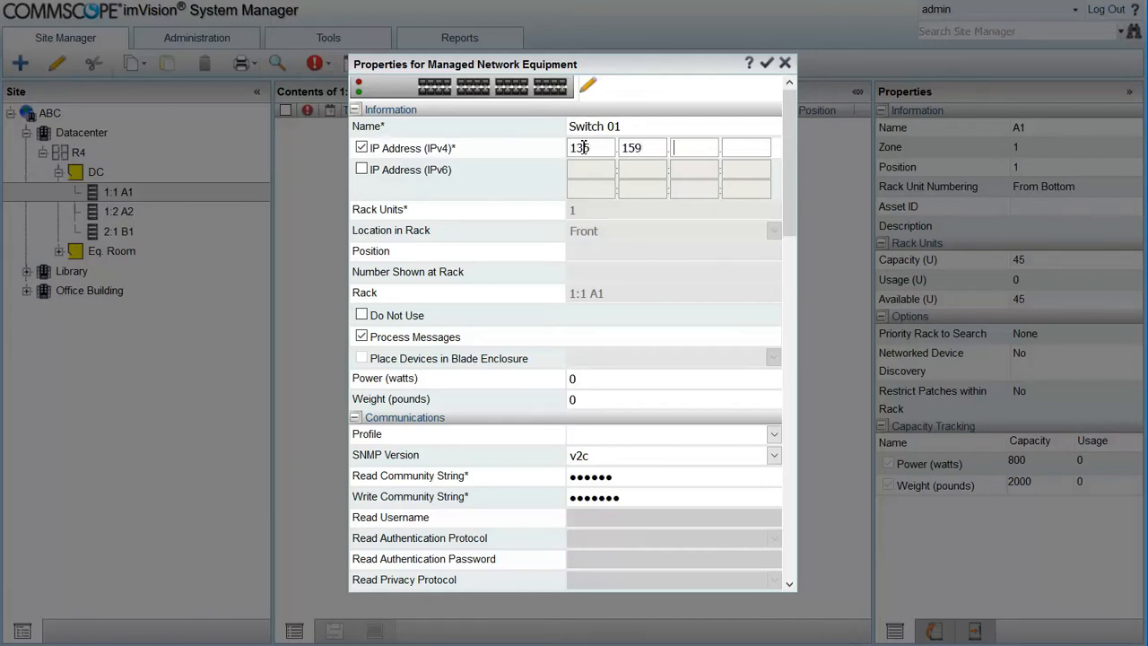
text(67)
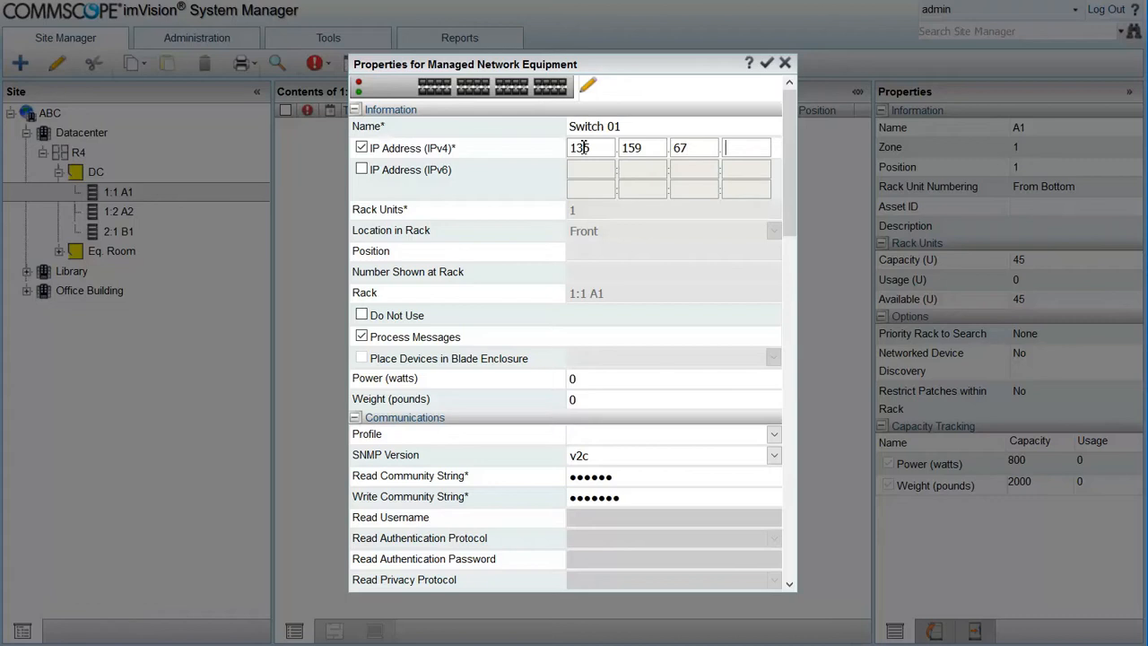
text(173)
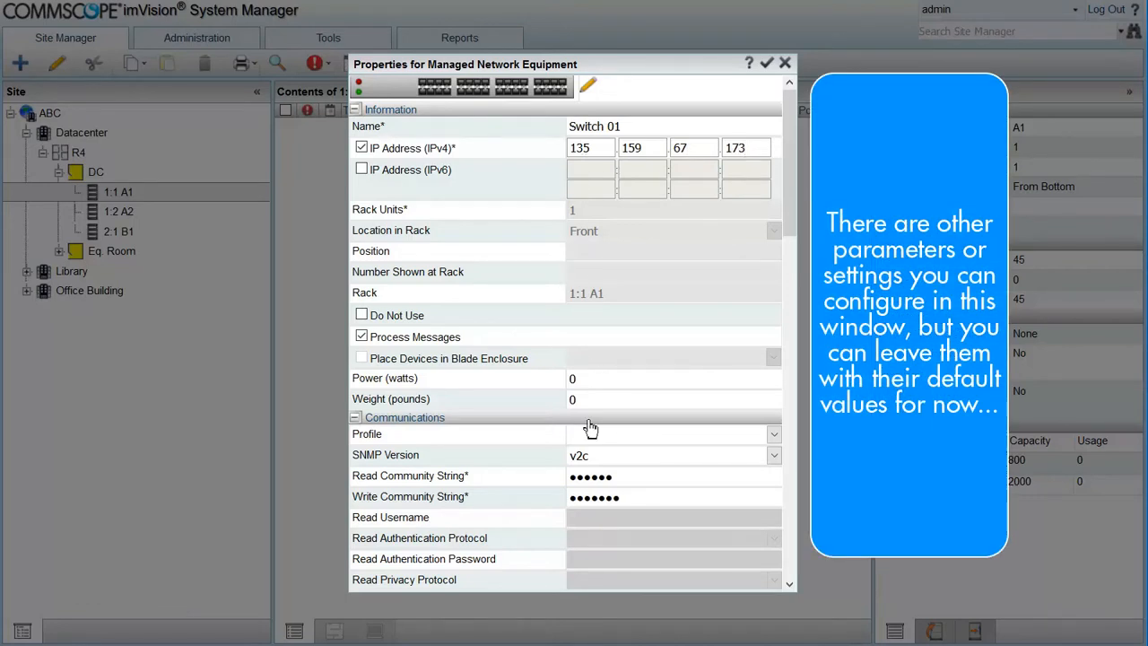
click(590, 475)
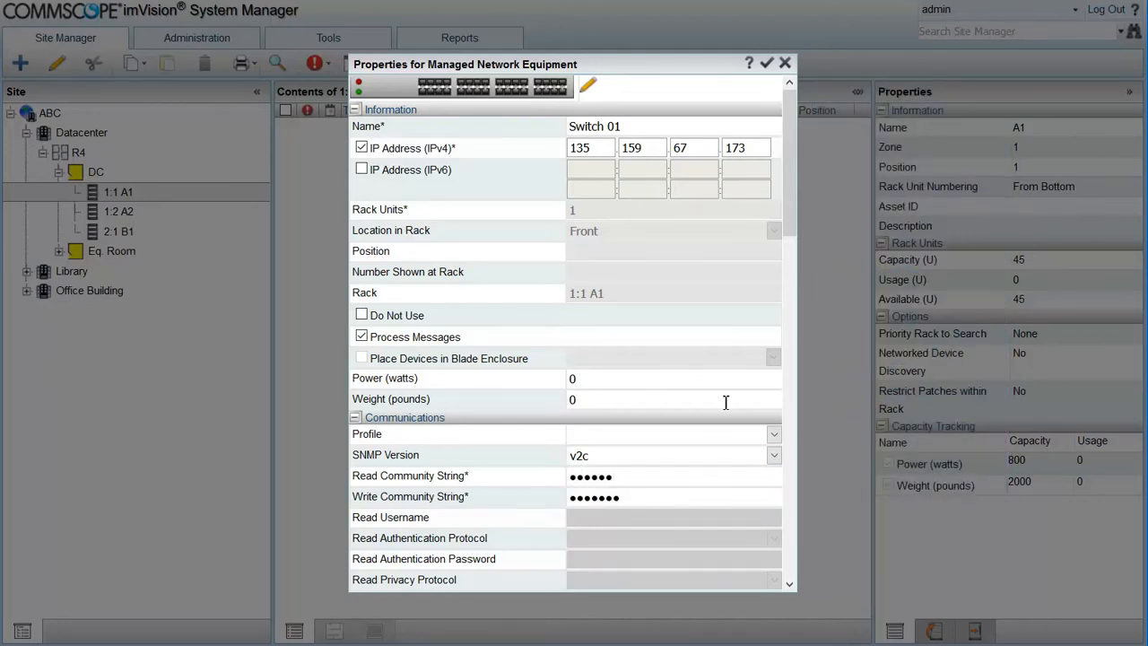
scroll(down, 3)
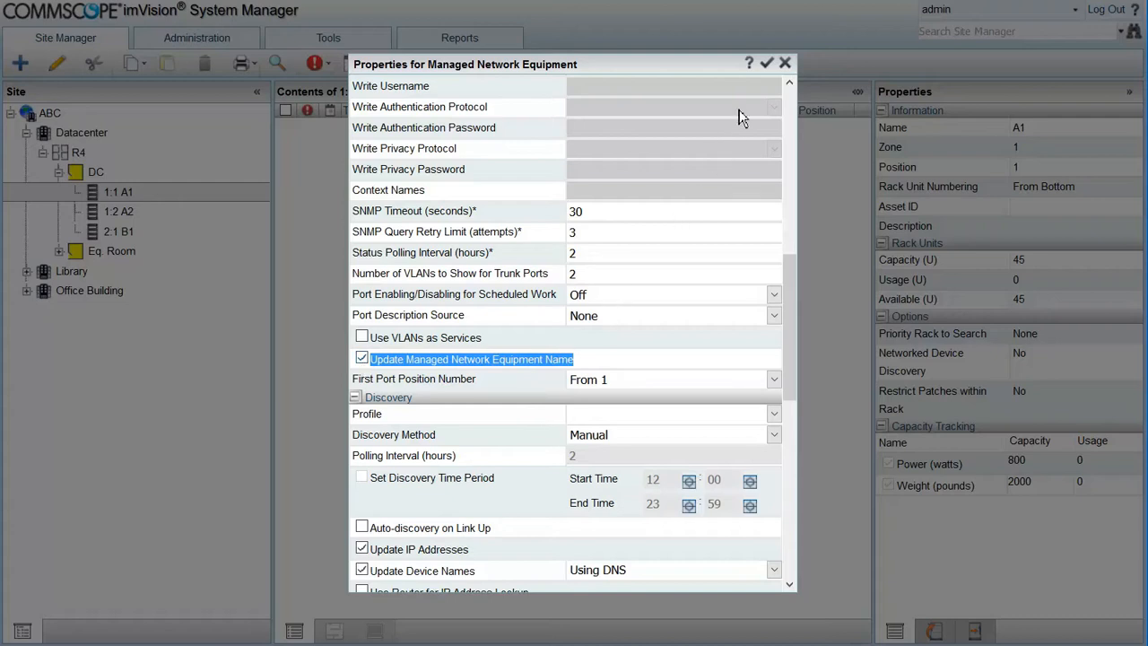
click(766, 62)
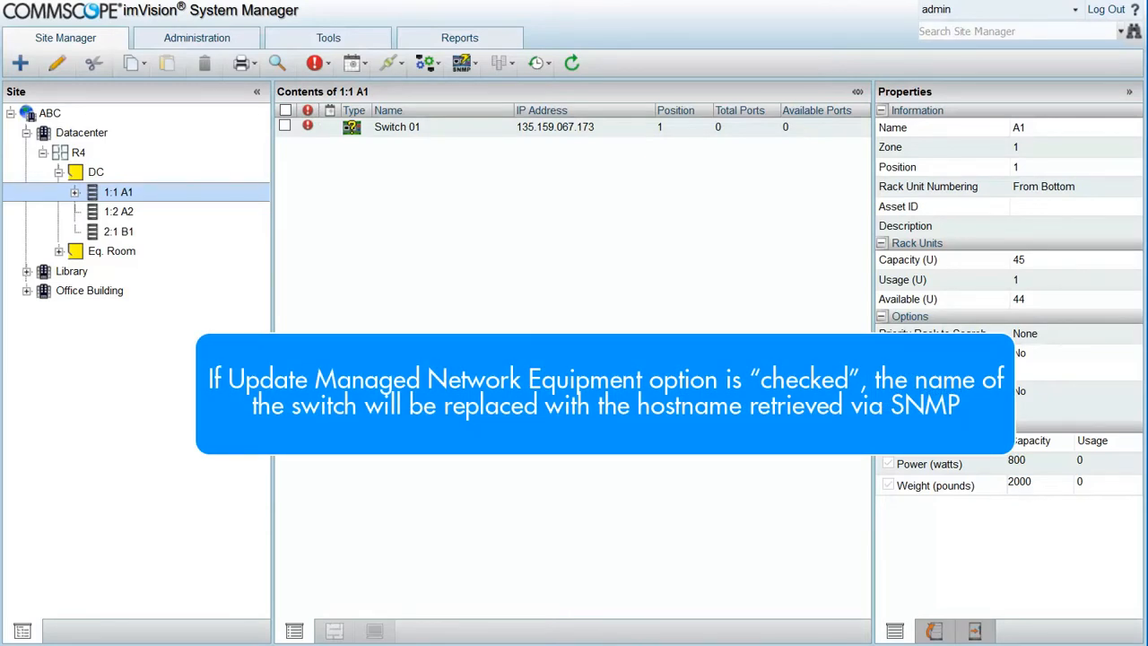
Step: Run SNMP Synchronize on Switch 01 in rack A1, confirm, and review the SNMP task status
click(75, 192)
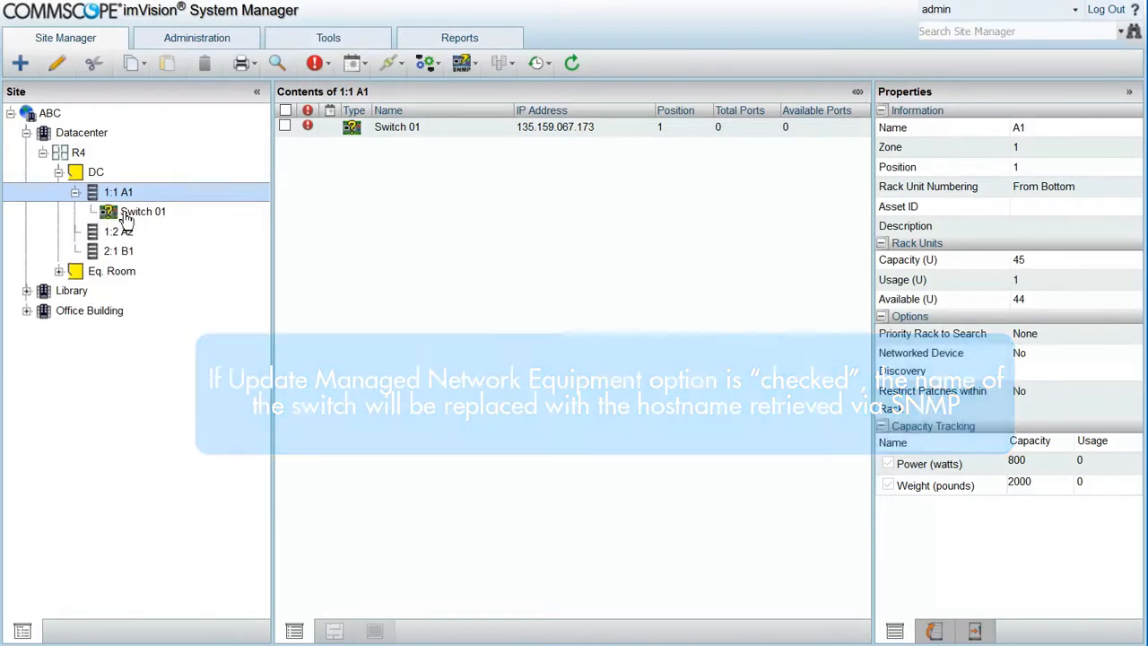
click(143, 211)
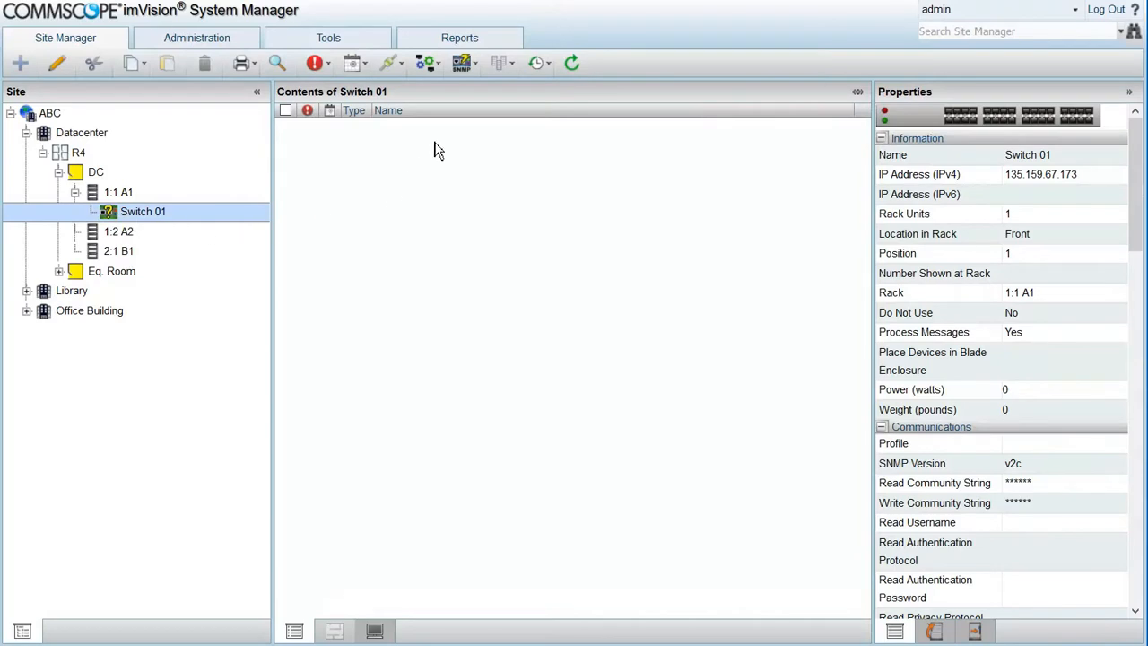
click(461, 62)
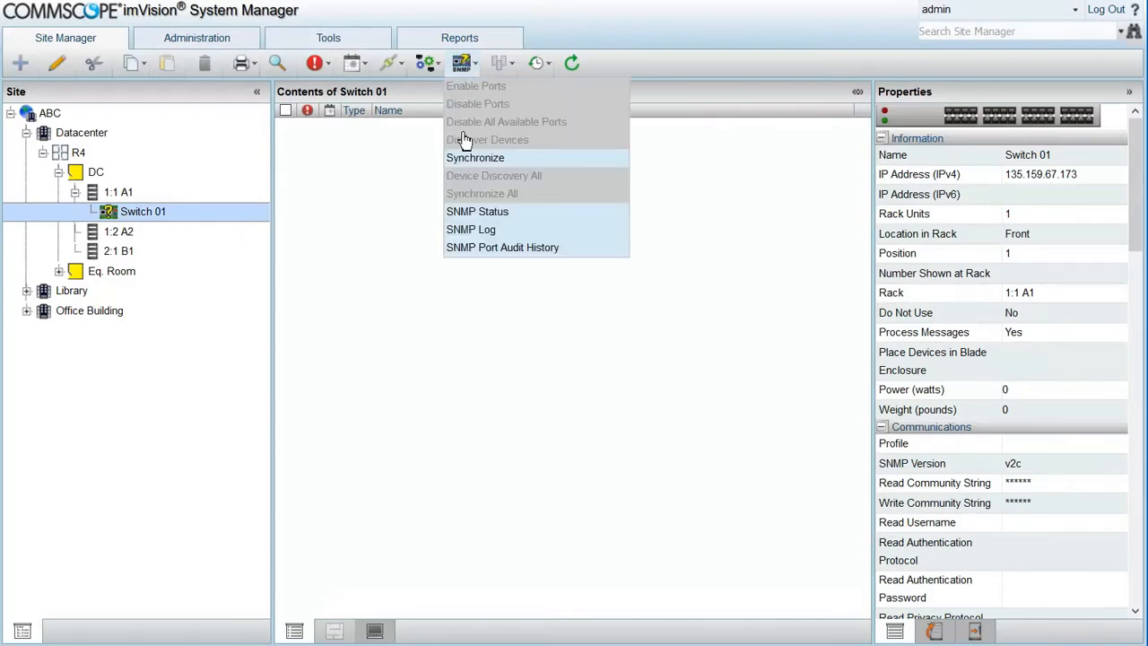
click(473, 158)
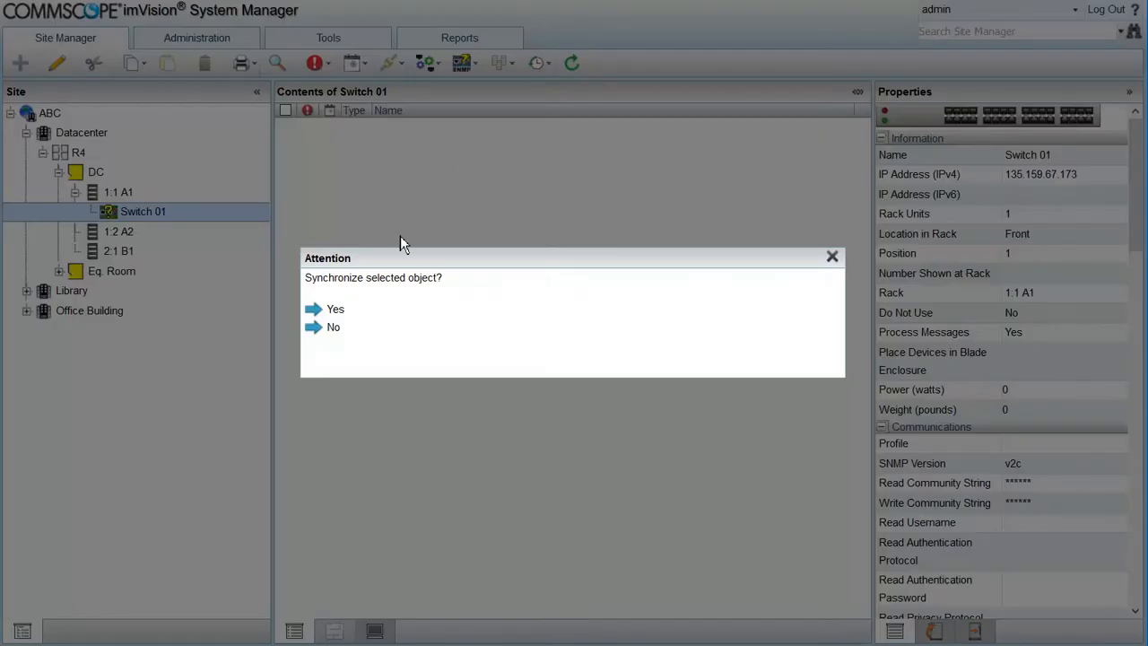
click(334, 327)
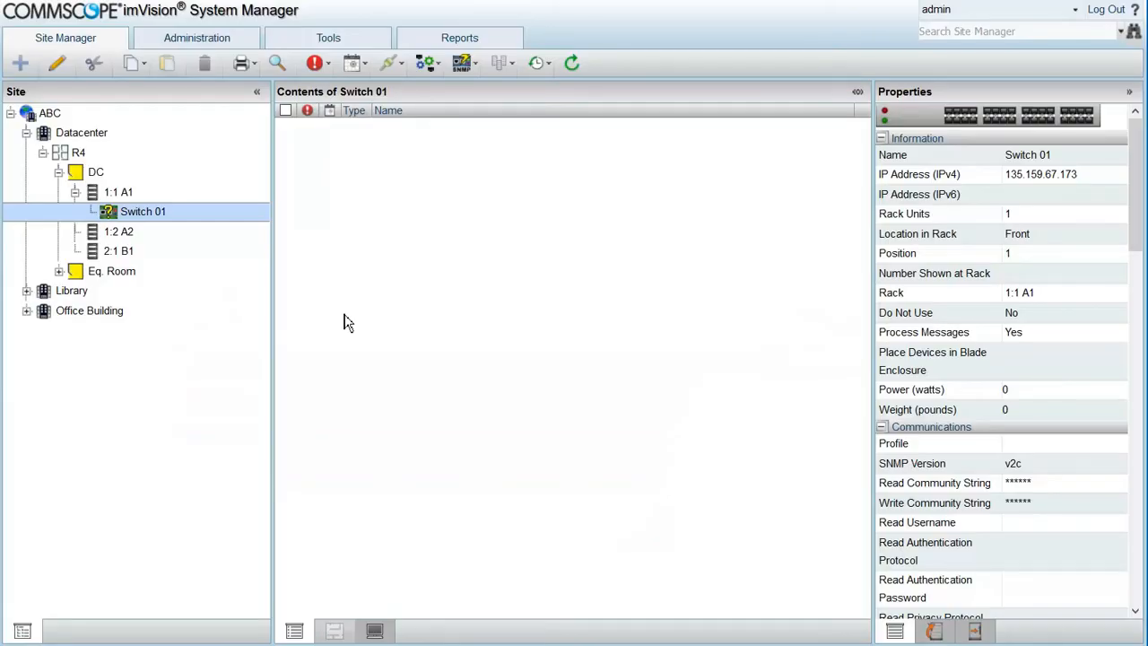
mouse_move(467, 99)
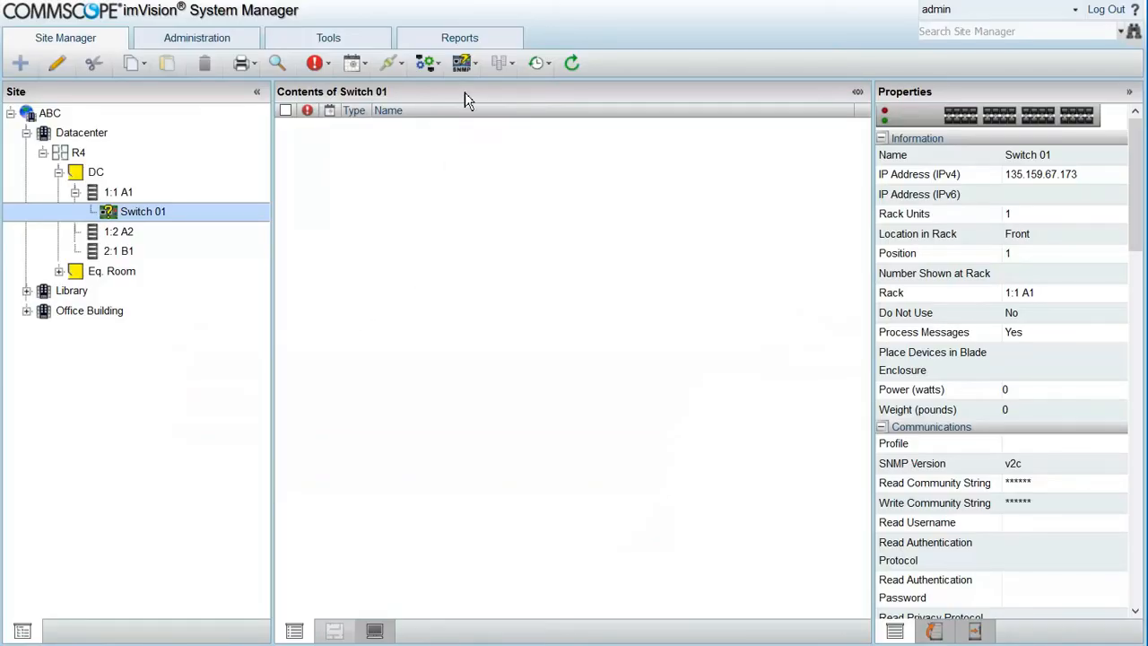
click(462, 63)
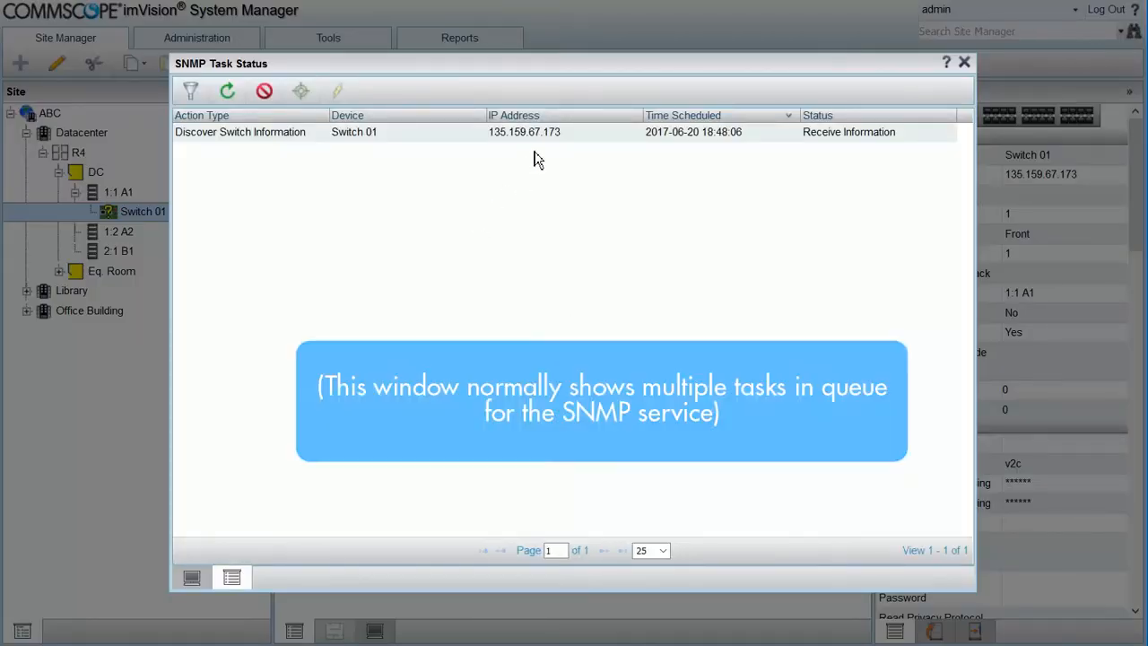
mouse_move(273, 160)
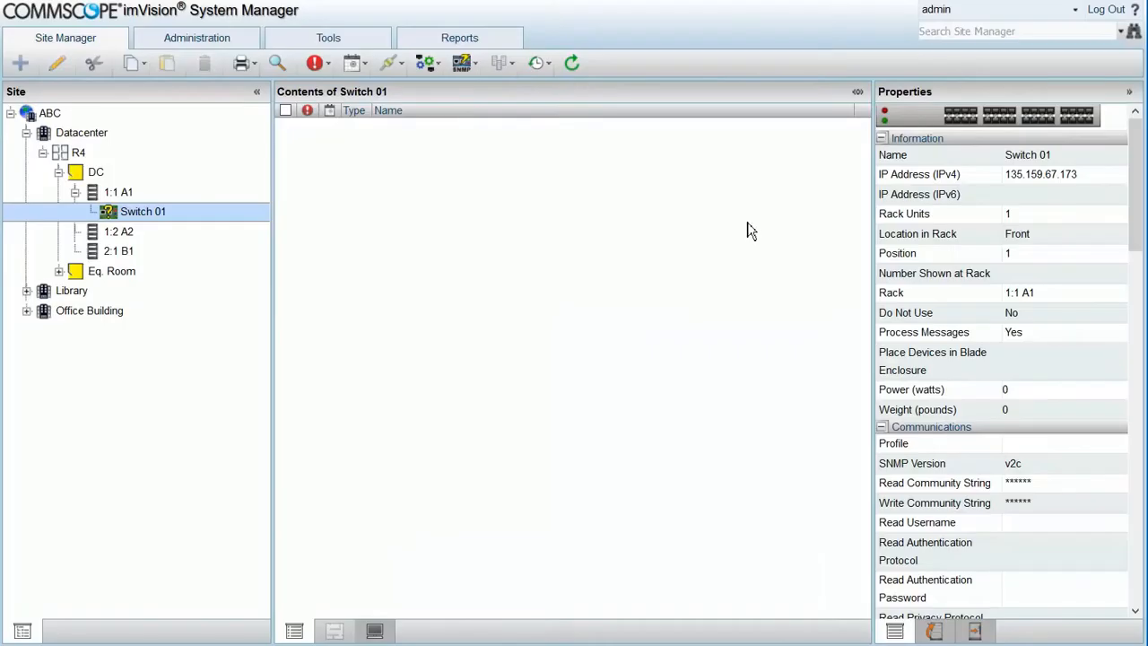
mouse_move(513, 532)
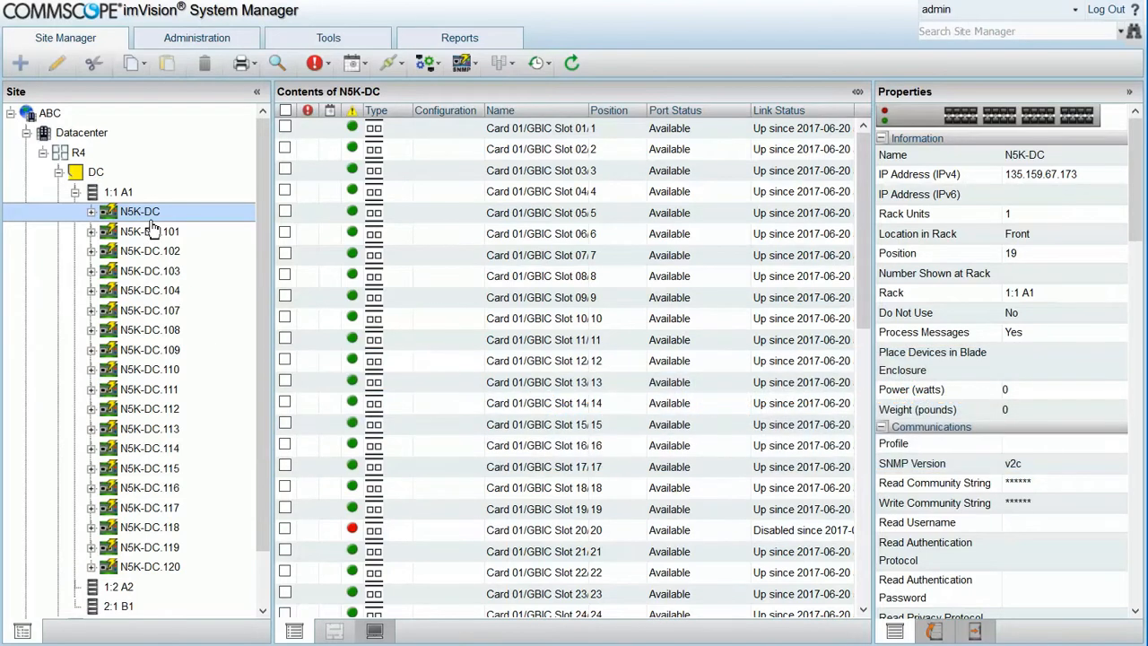
mouse_move(152, 438)
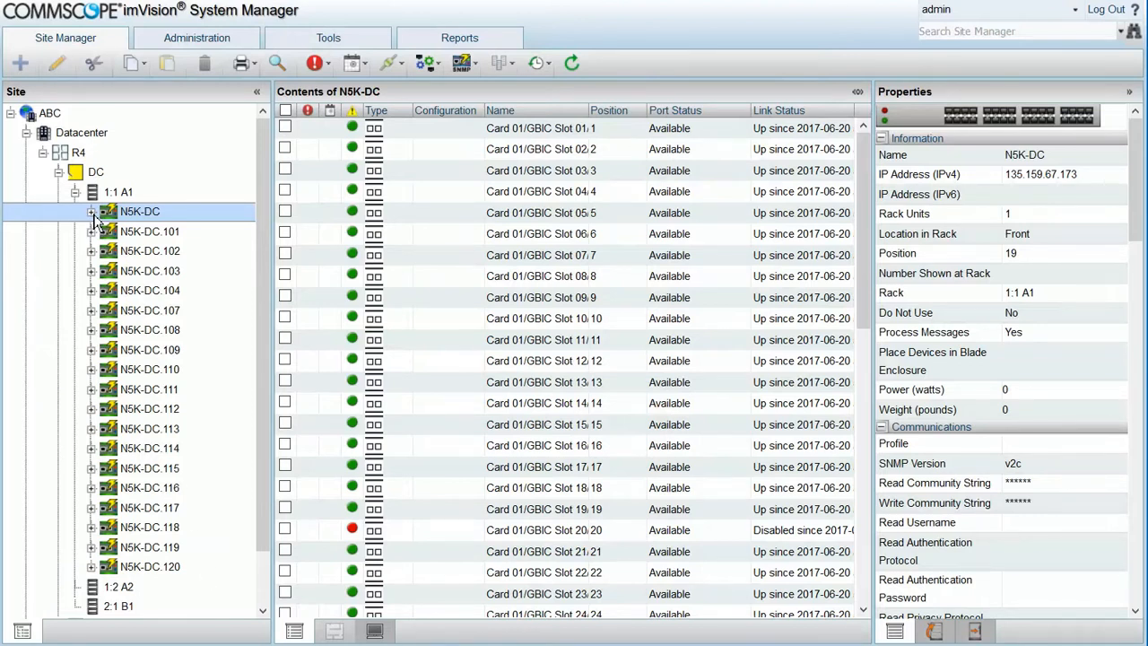
Step: Expand N5K-DC in the site tree to show Card 01 and Card 02
click(89, 212)
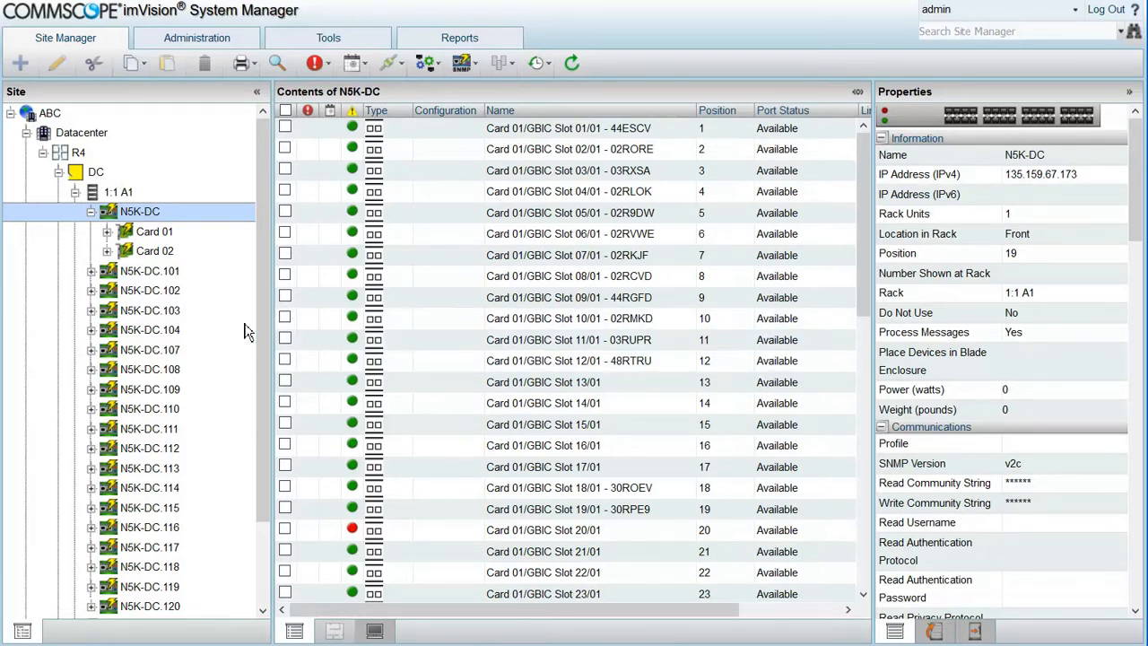
click(149, 330)
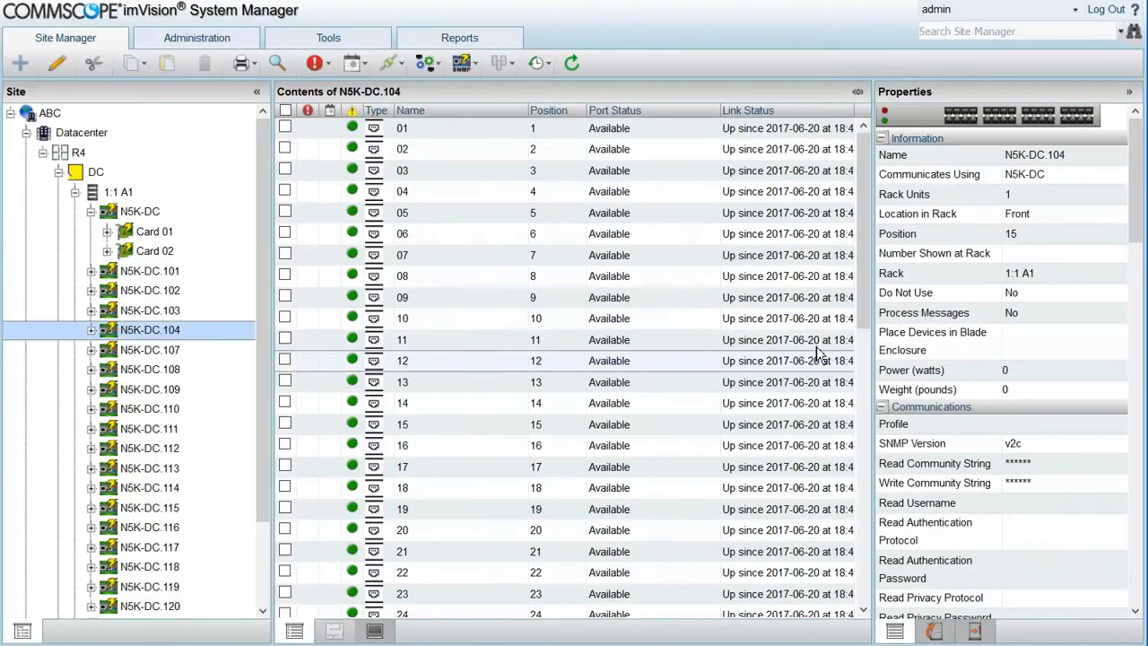
scroll(down, 3)
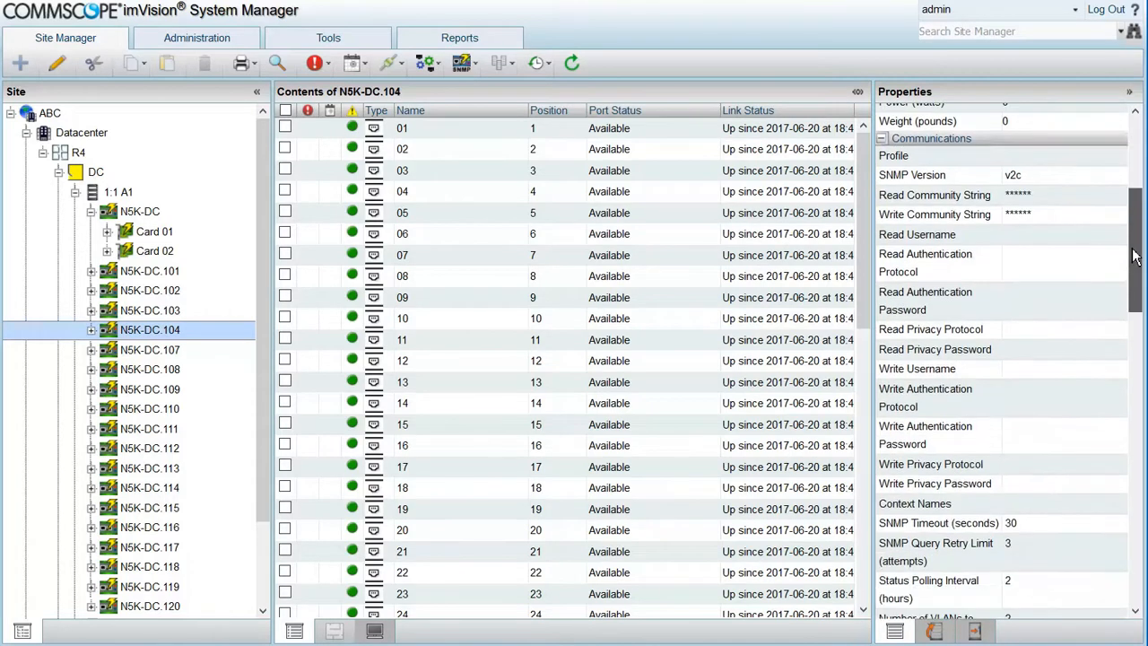
scroll(down, 3)
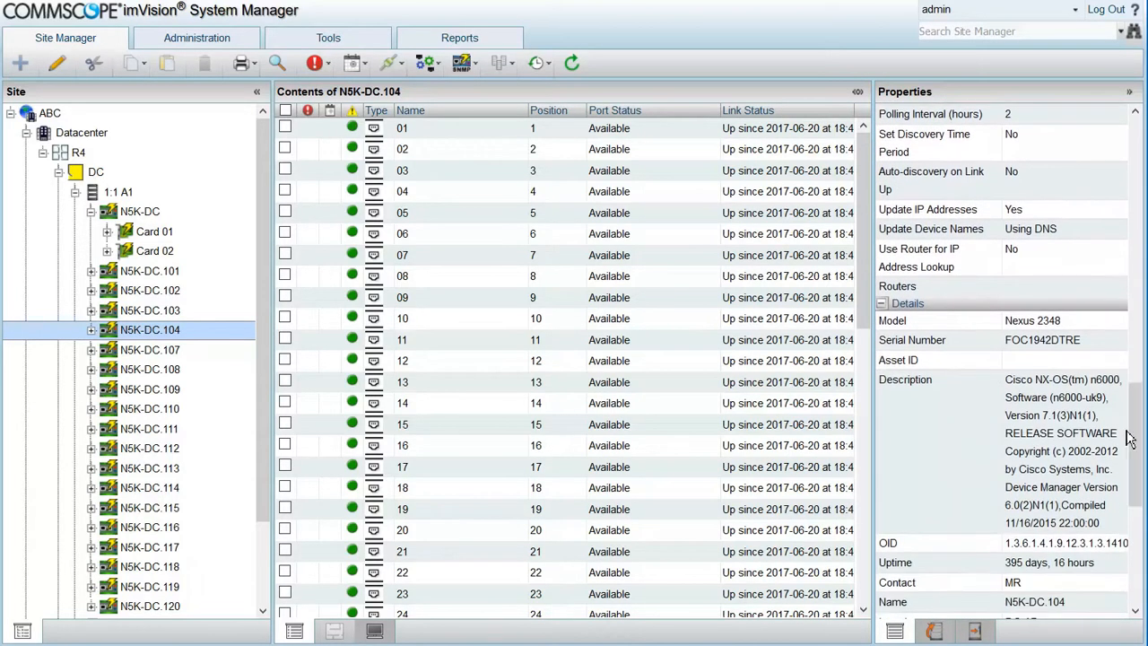
double_click(1061, 341)
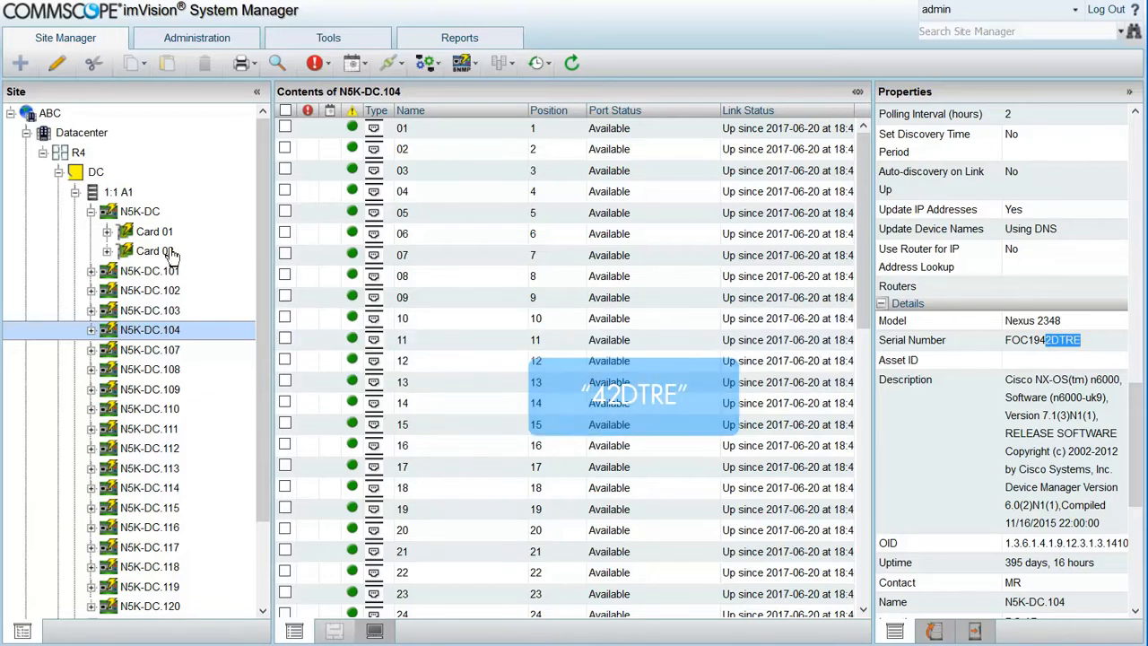
click(140, 212)
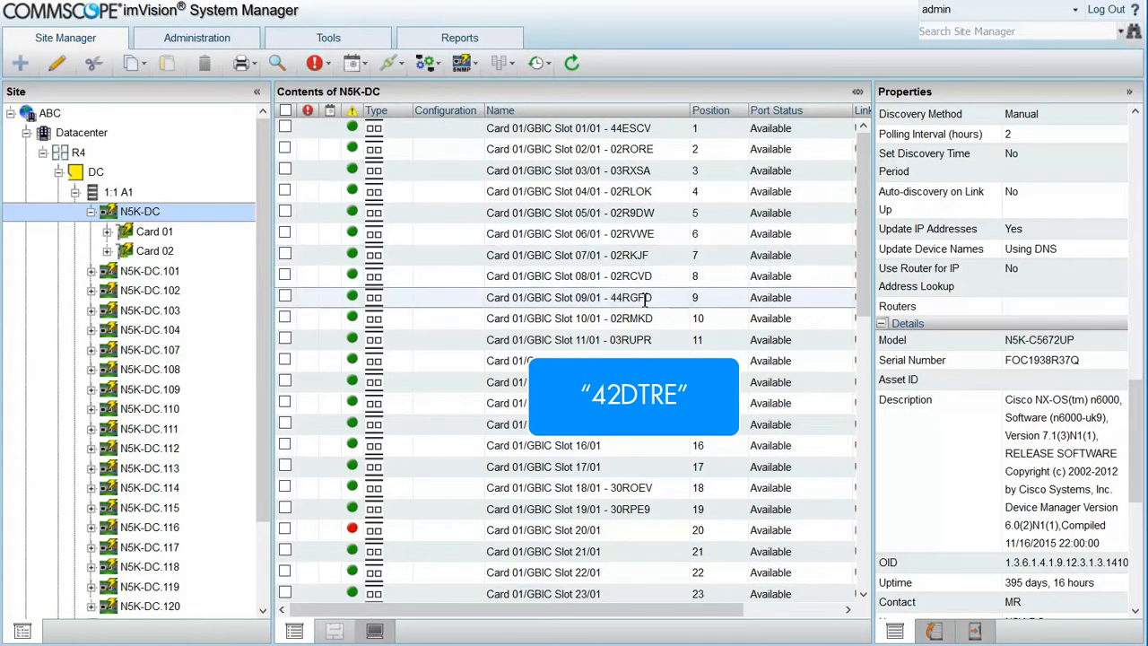
scroll(down, 3)
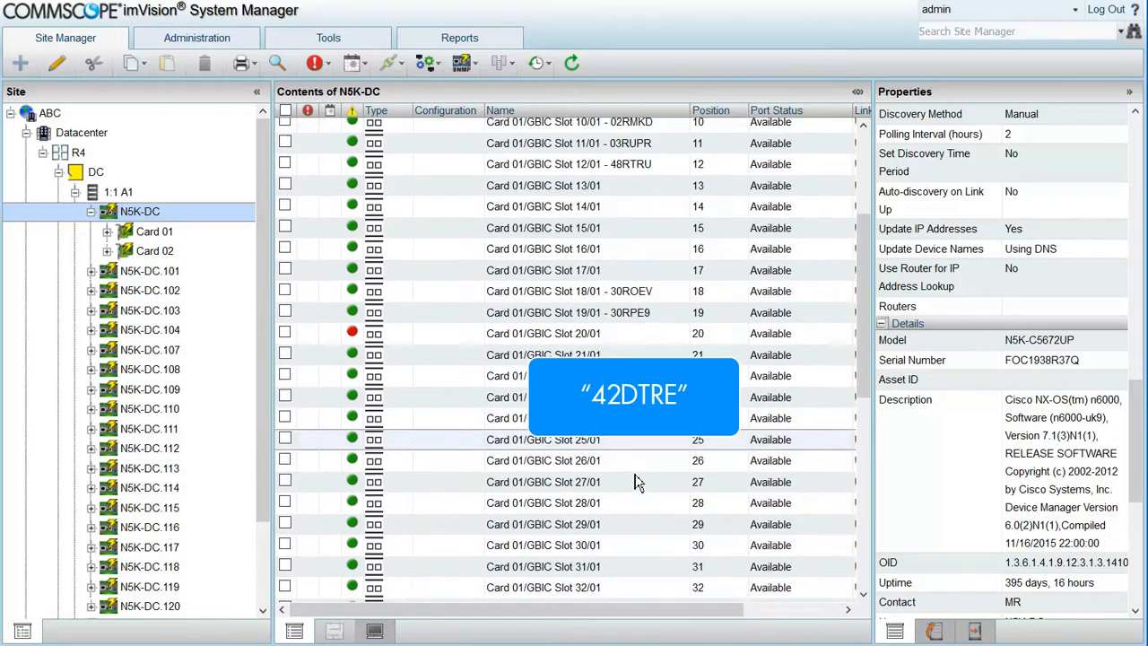
scroll(down, 3)
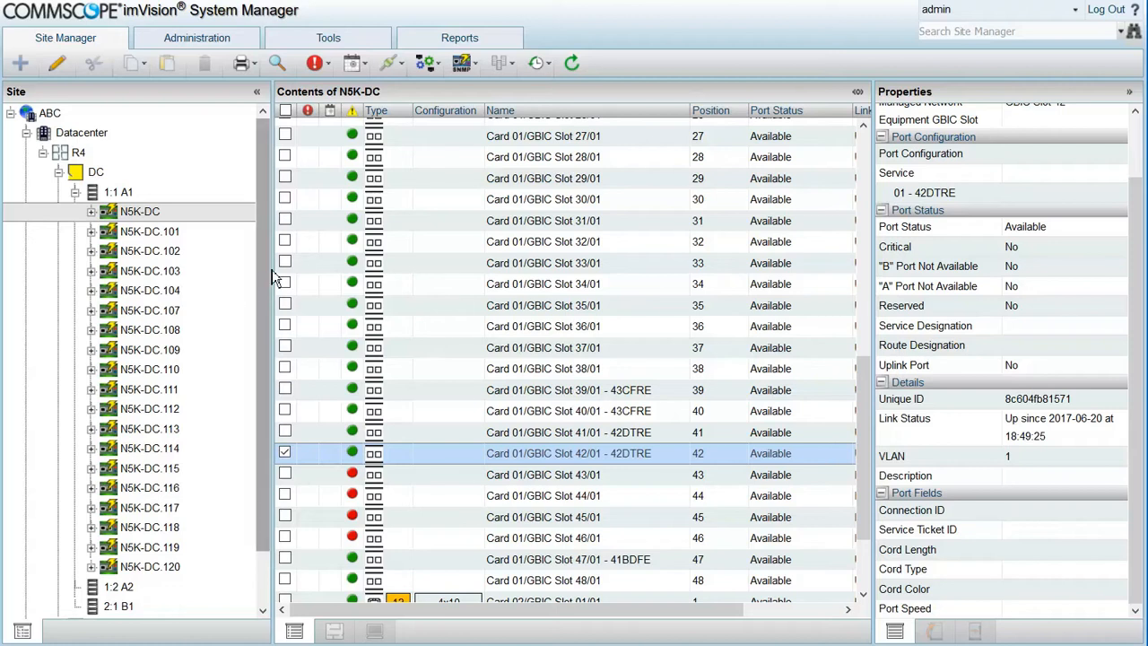
Step: Review stack members N5K-DC.101, .102 and .120 across racks A2, B1 and Eq. Room Rack 1
scroll(down, 3)
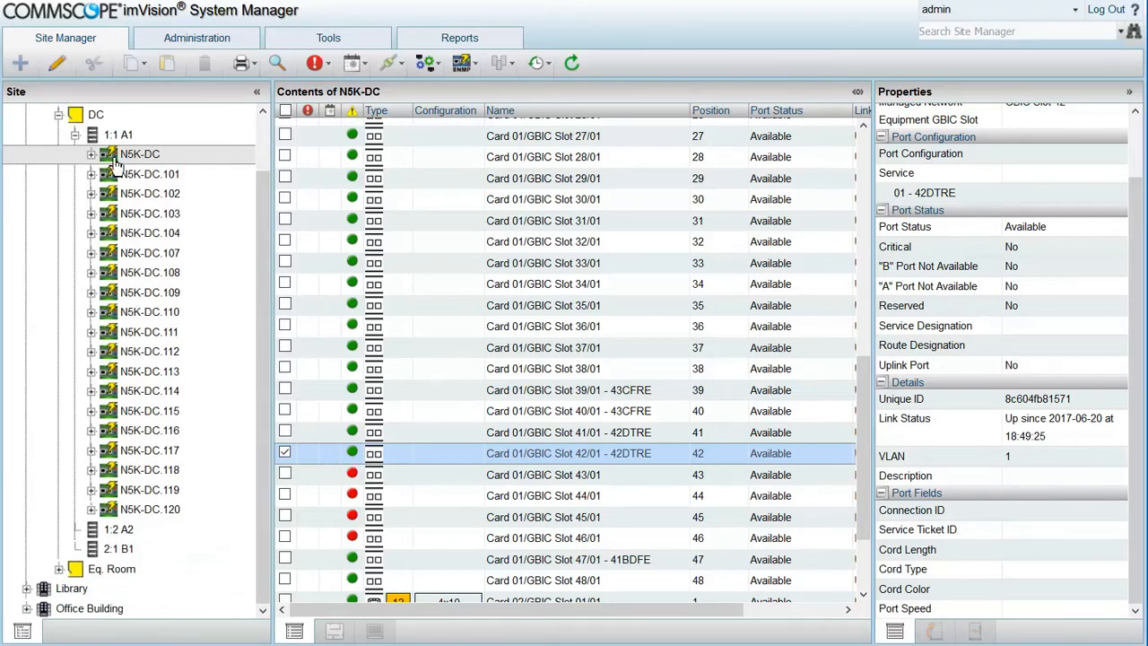
click(149, 172)
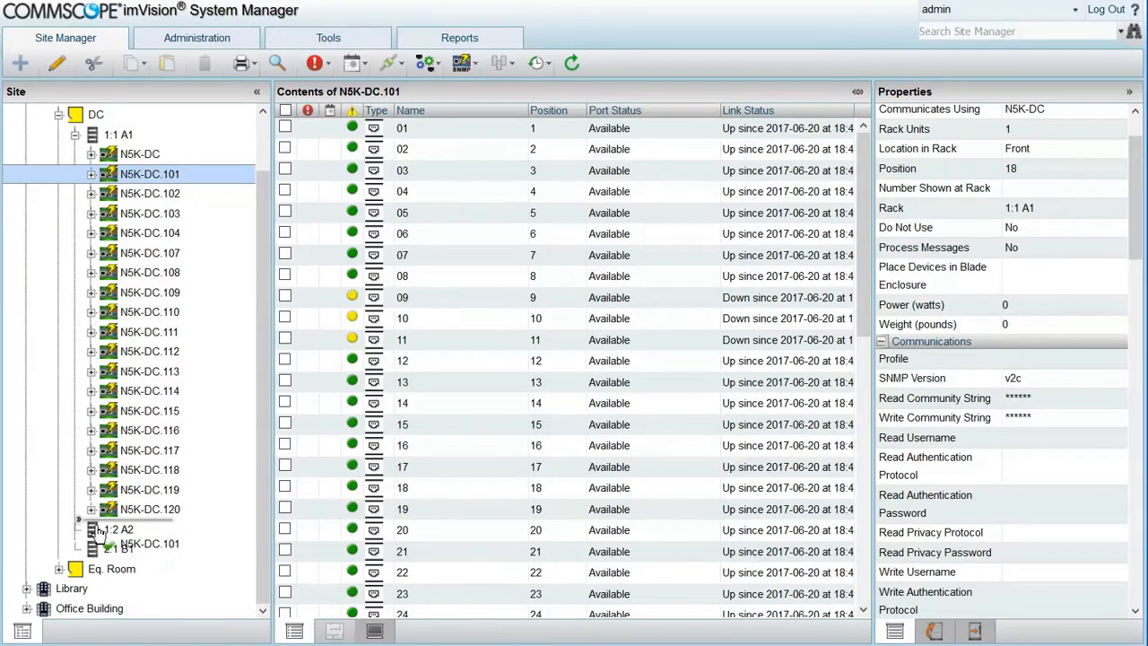
click(151, 529)
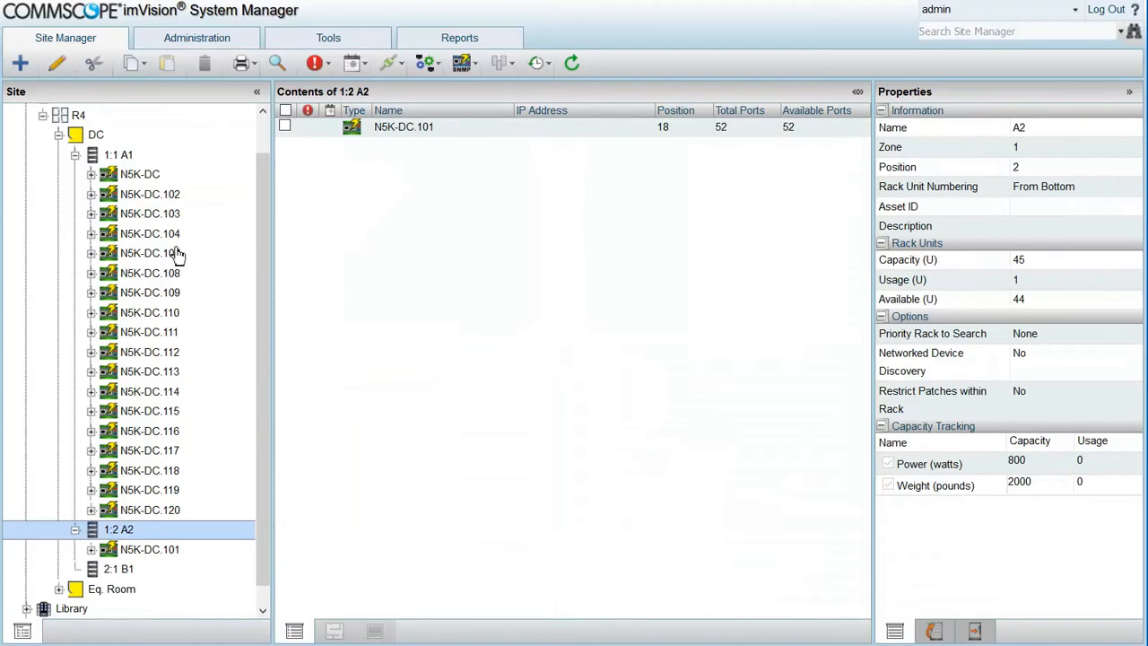
click(150, 194)
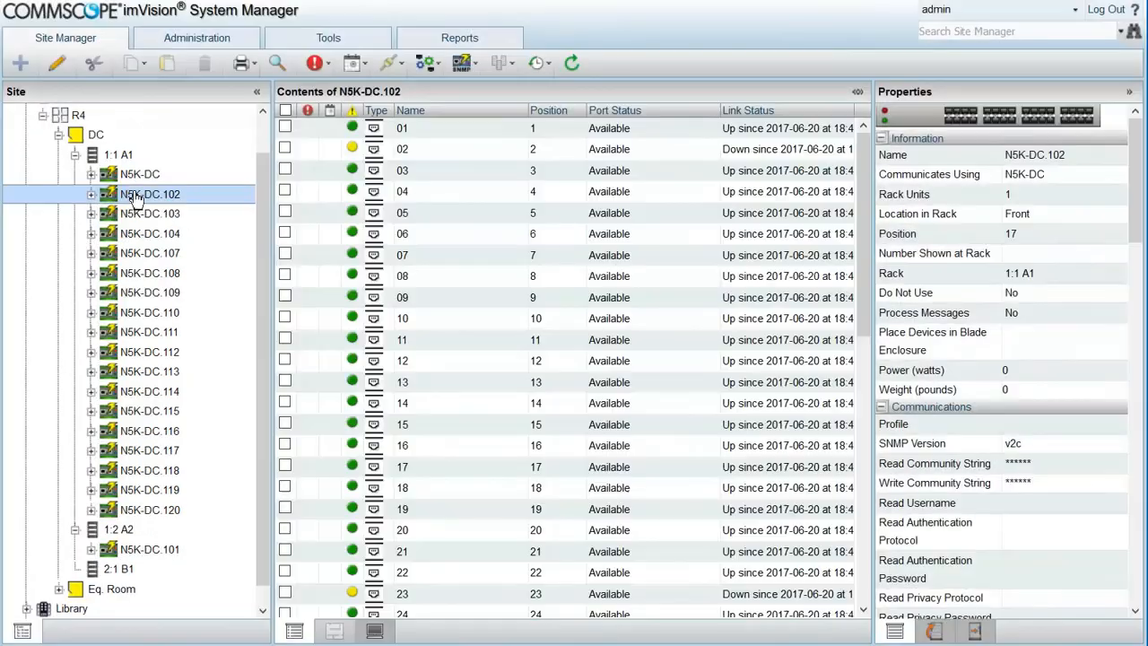
click(90, 194)
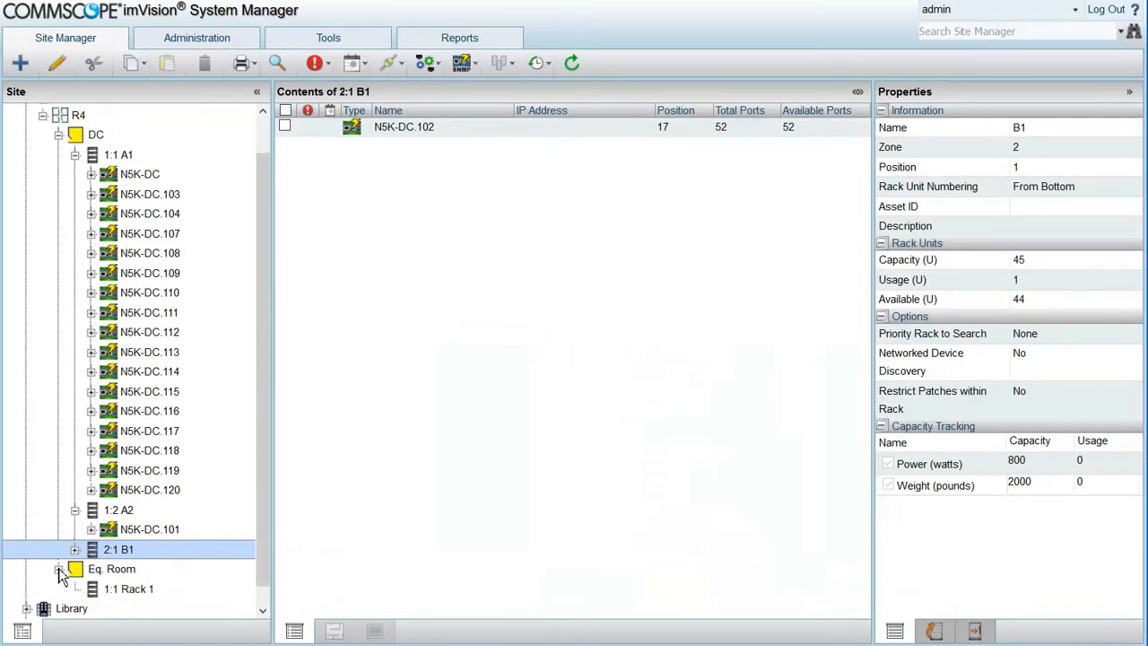
click(75, 509)
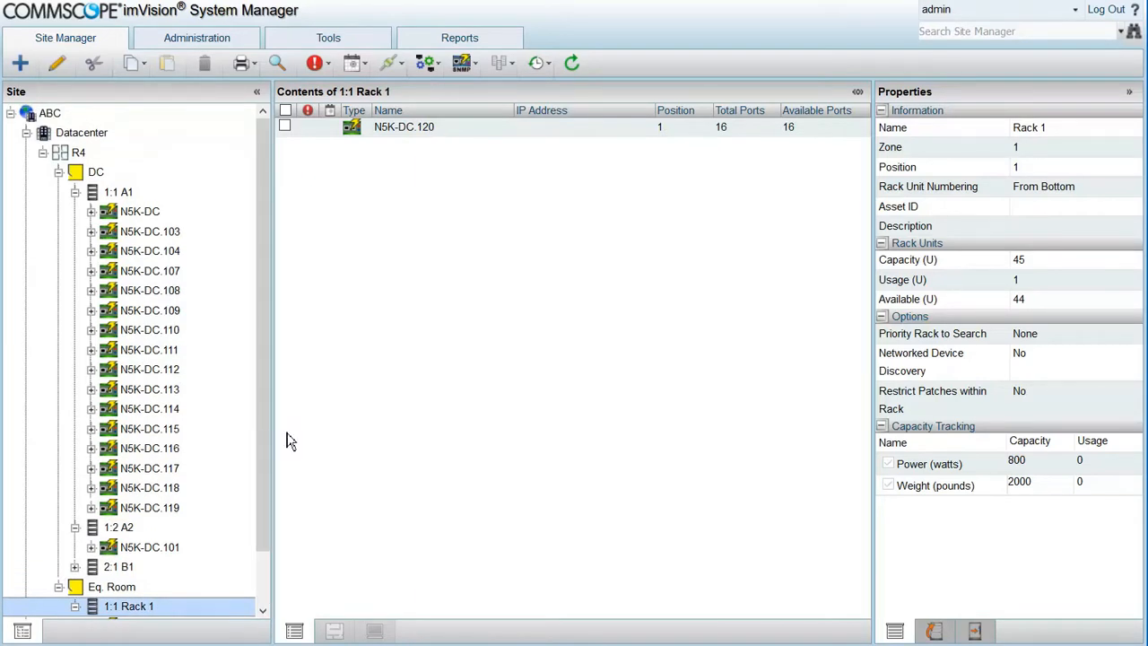
mouse_move(468, 448)
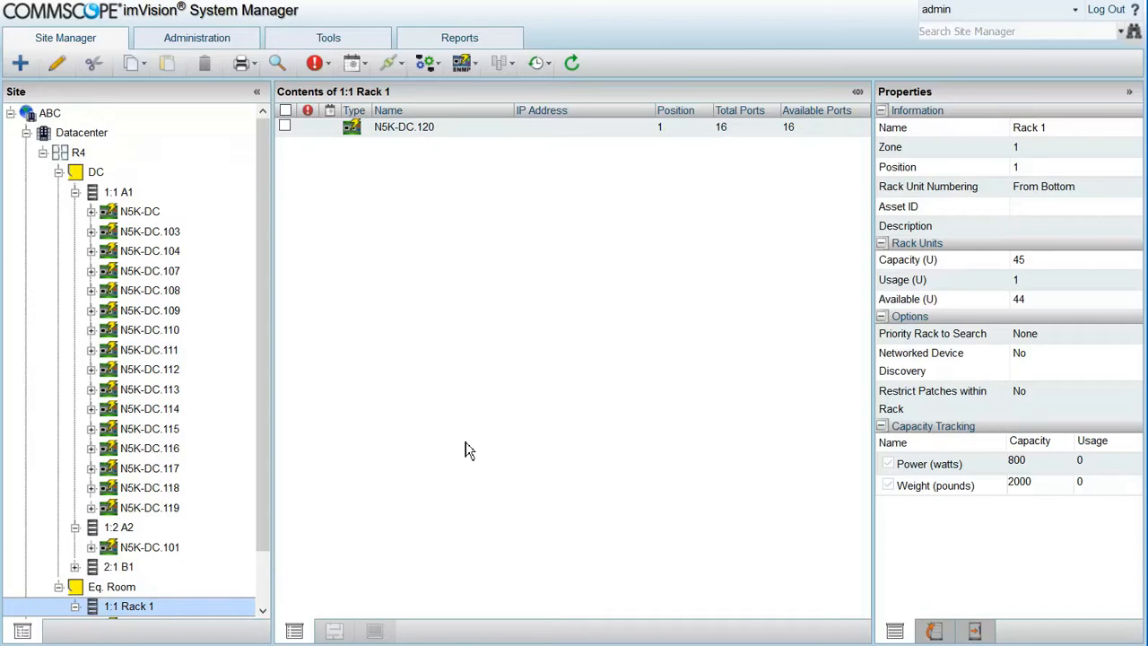
Step: Delete switch N5K-DC from the site tree and confirm rack 1:1 A1 is empty
click(140, 211)
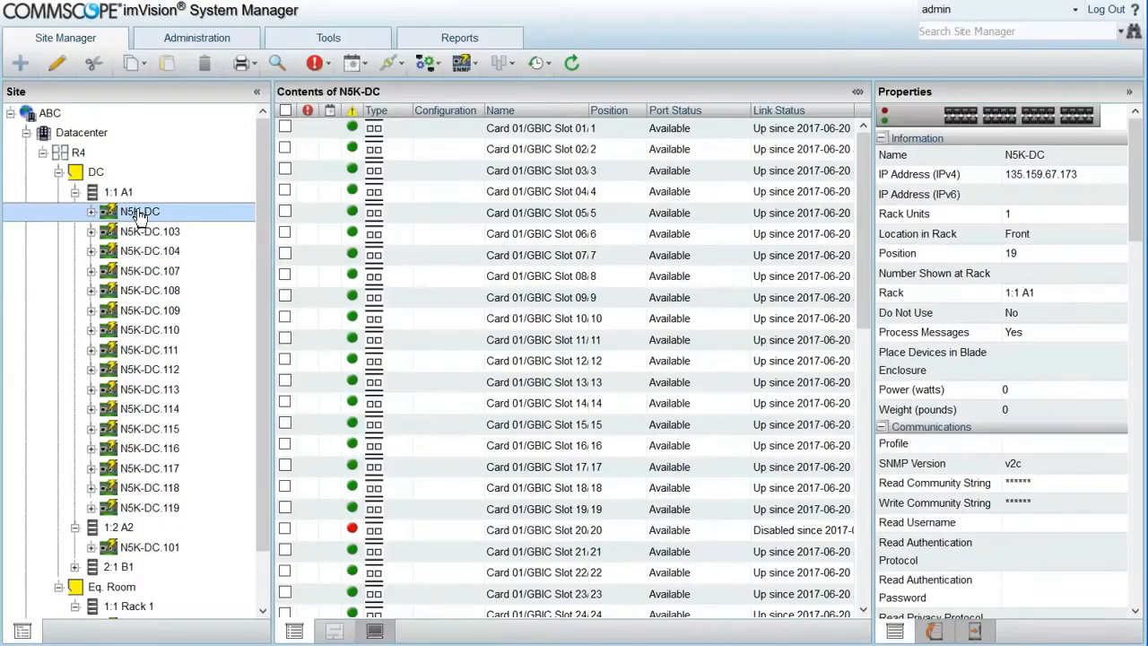
right_click(140, 211)
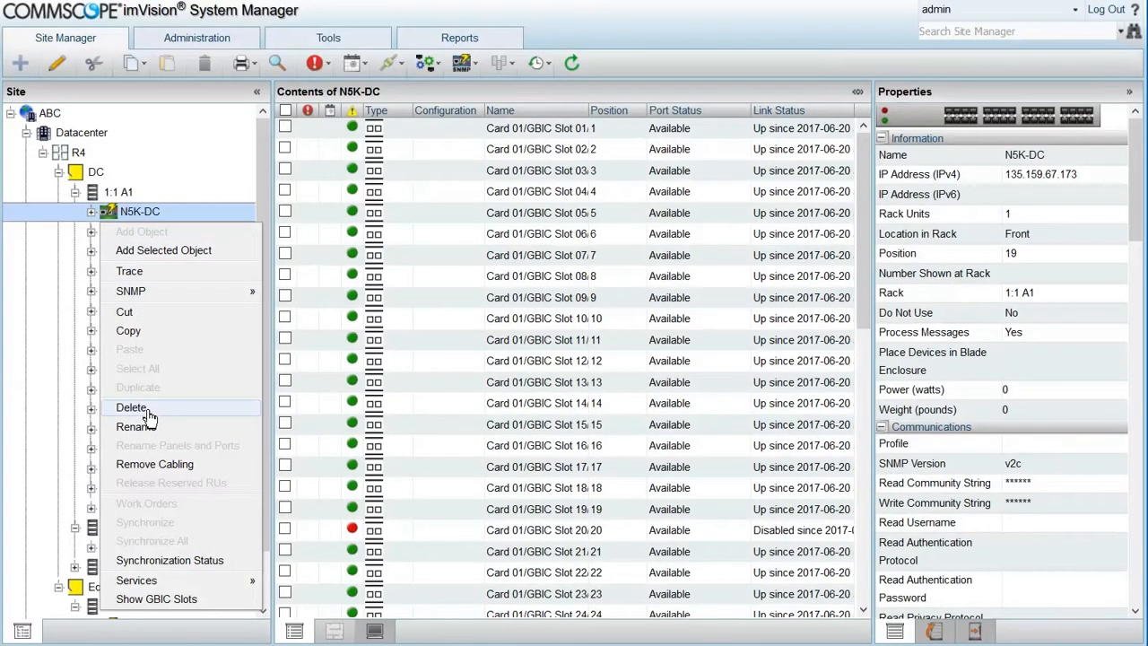
click(133, 407)
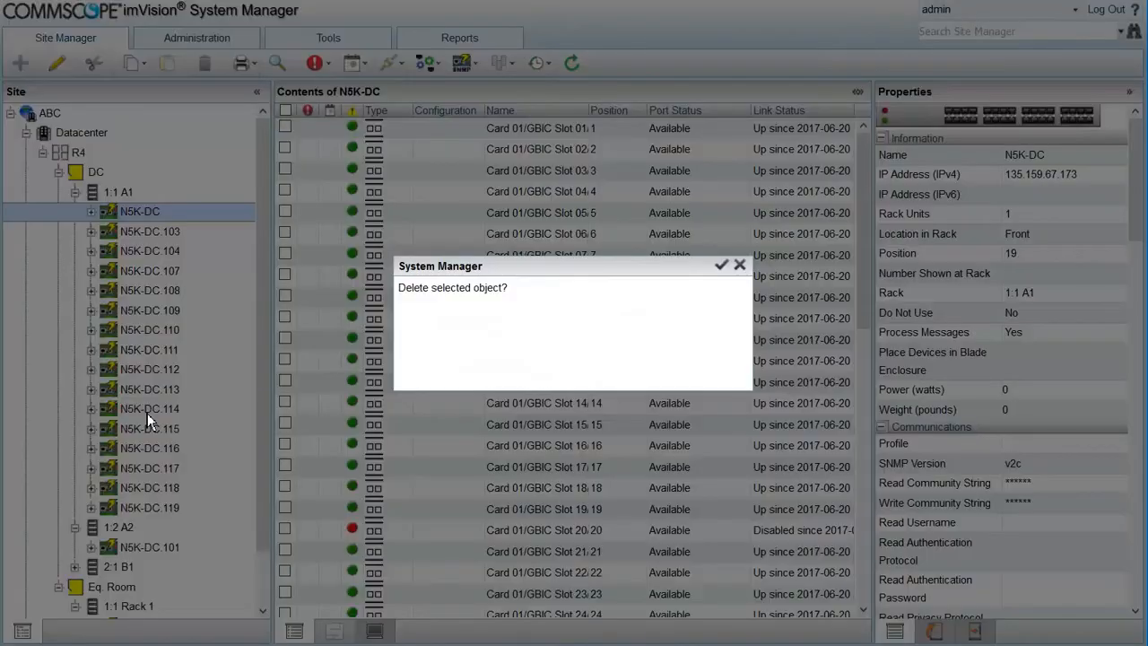
click(721, 265)
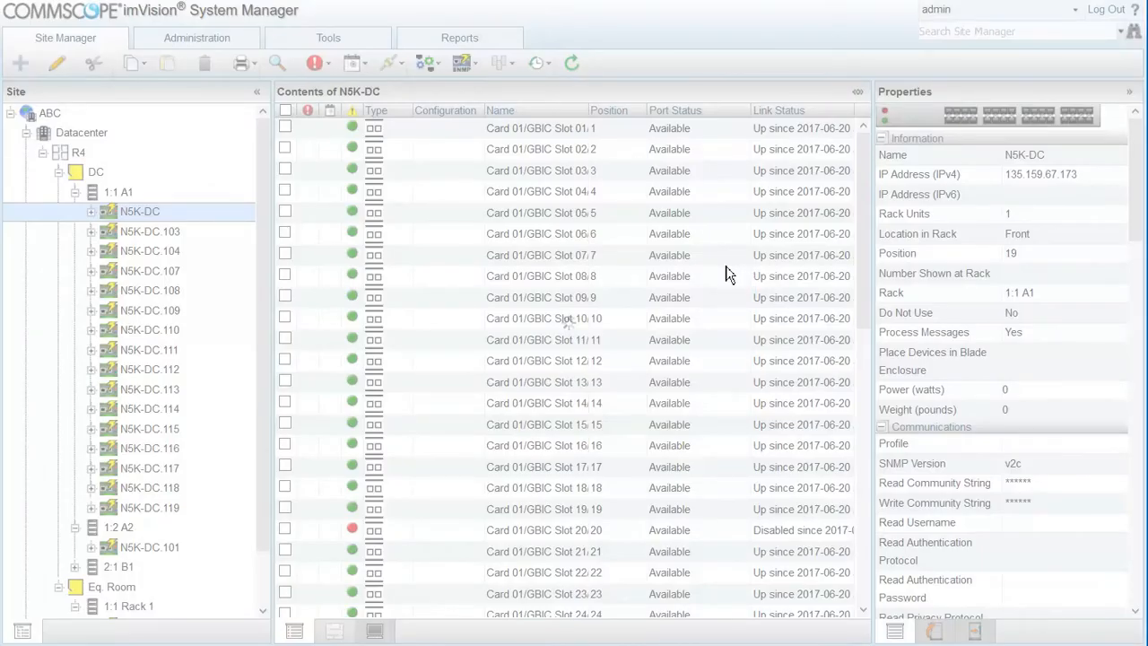
click(119, 190)
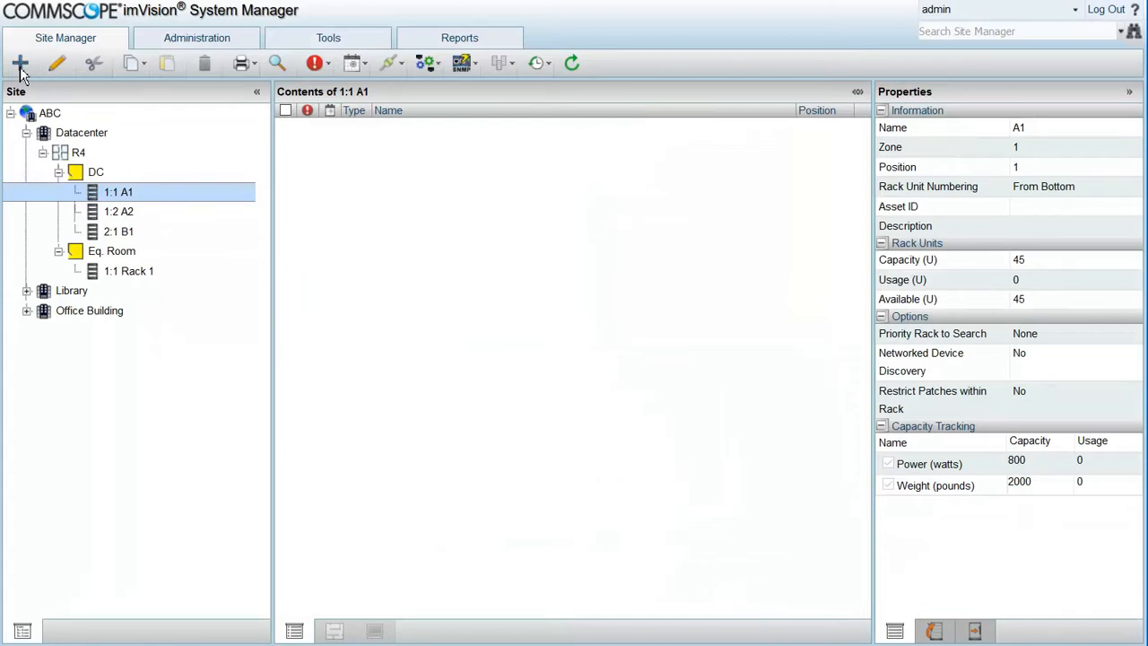
Step: Add Managed Network Equipment named ABC to rack A1 with IPv4 address 135.159.67.173
click(20, 63)
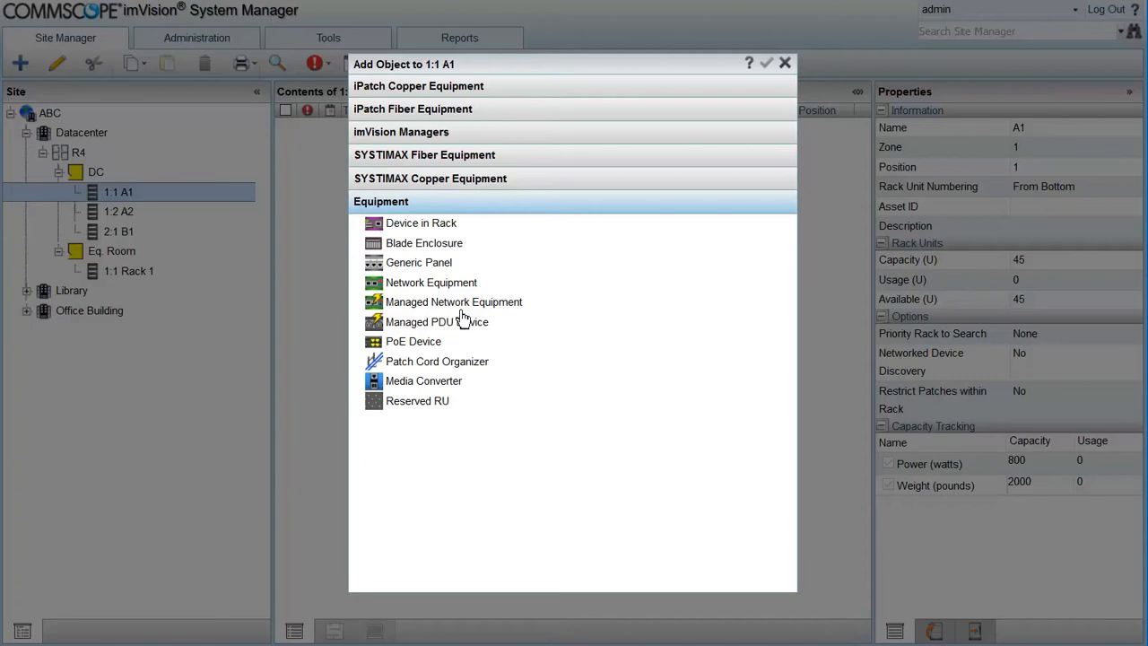
click(452, 302)
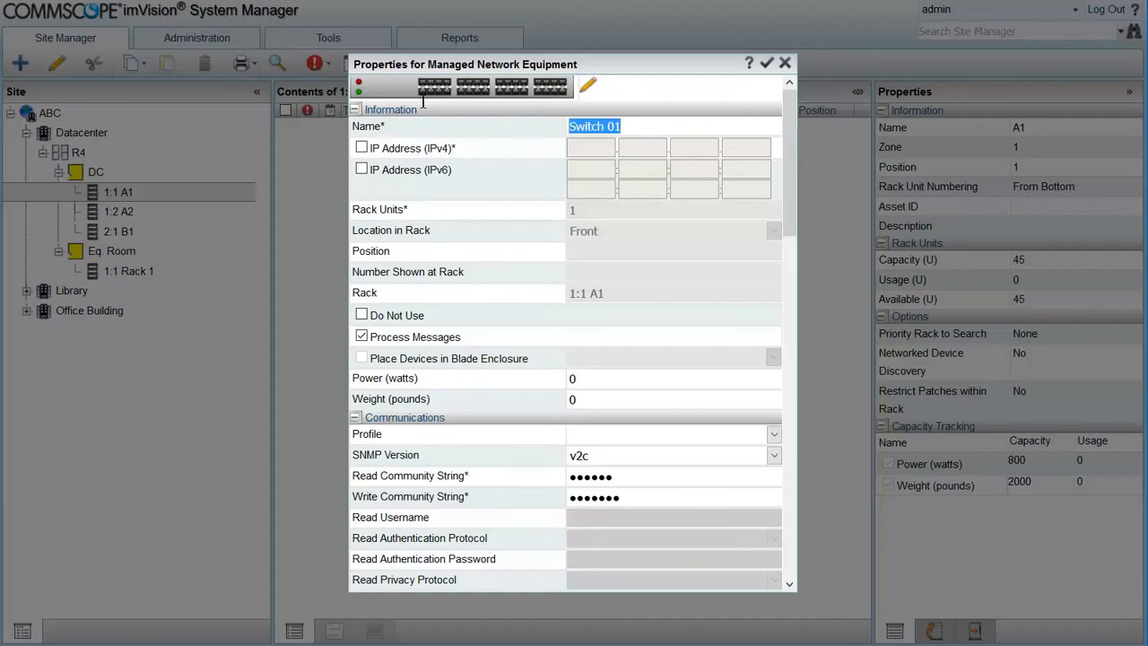
text(ABC)
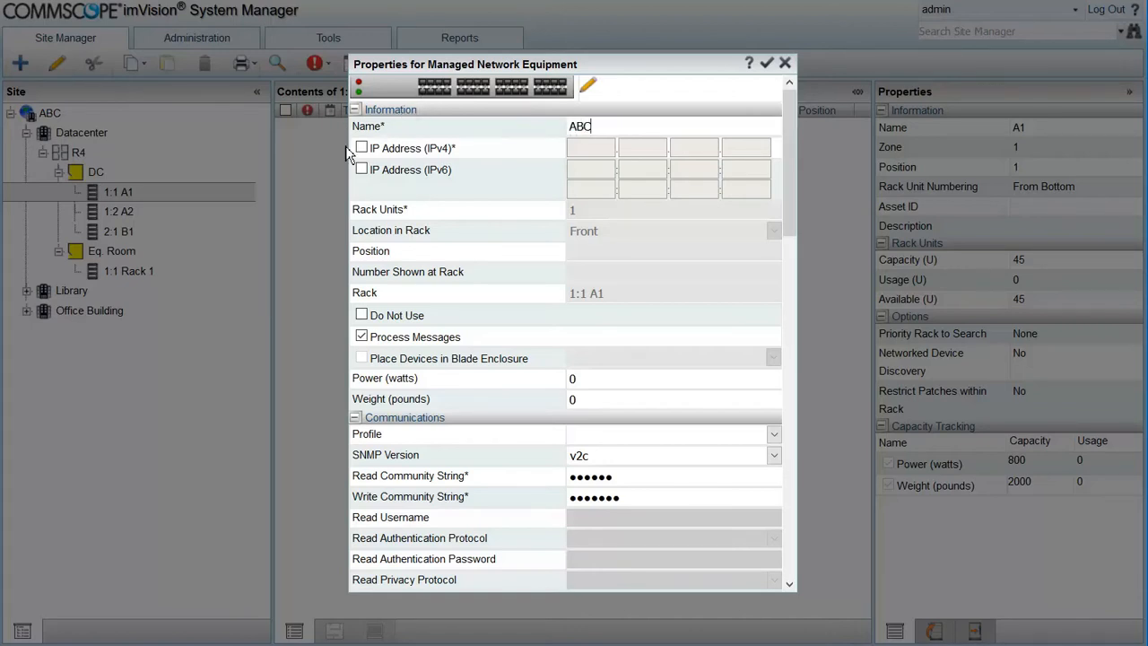
click(362, 147)
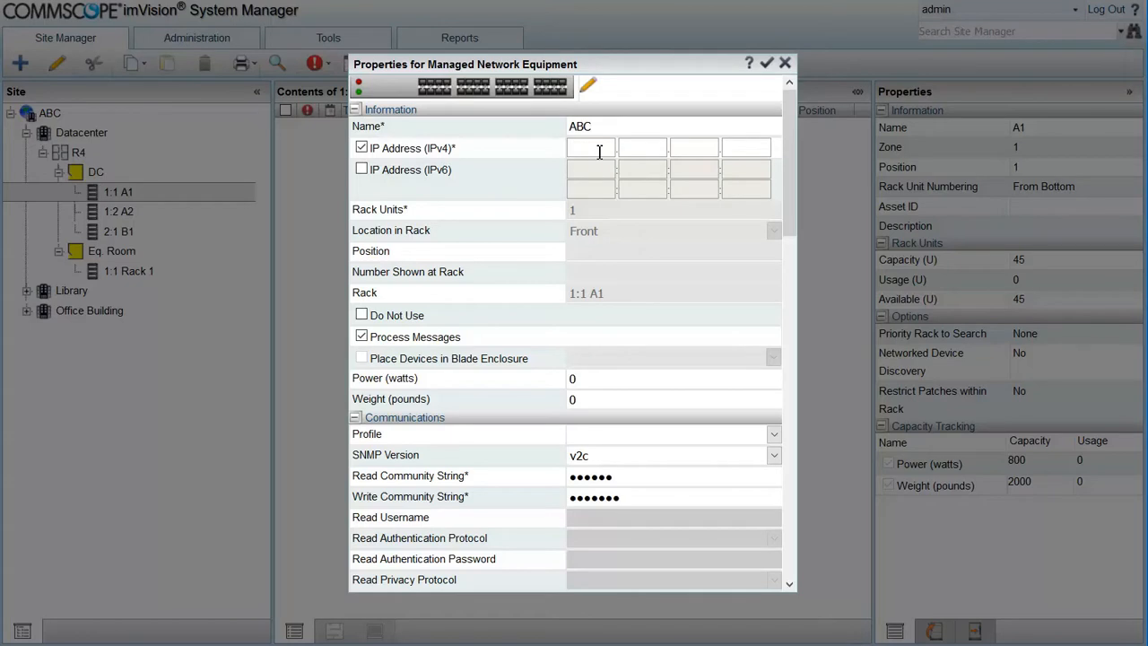
text(135)
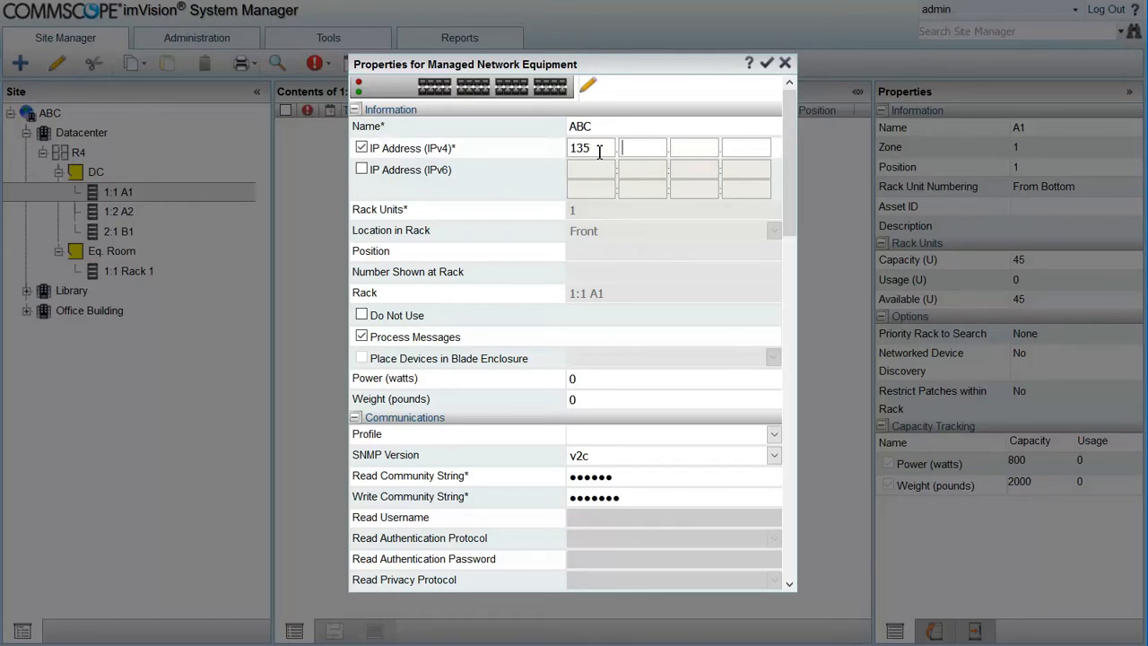
text(159)
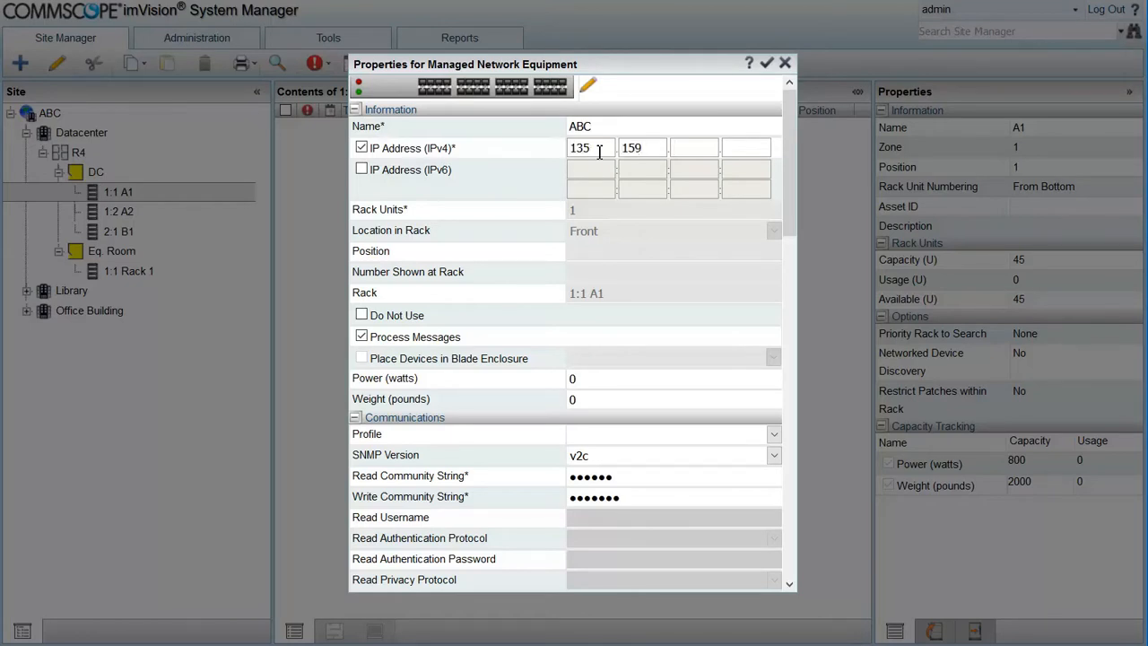
text(67 173)
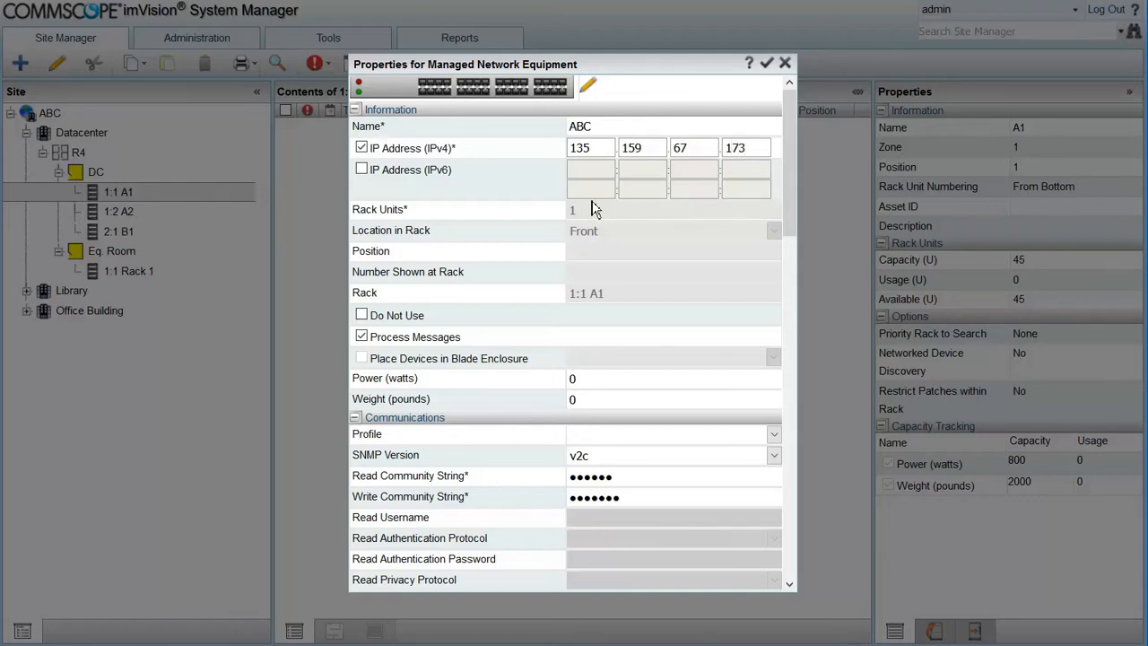
click(591, 477)
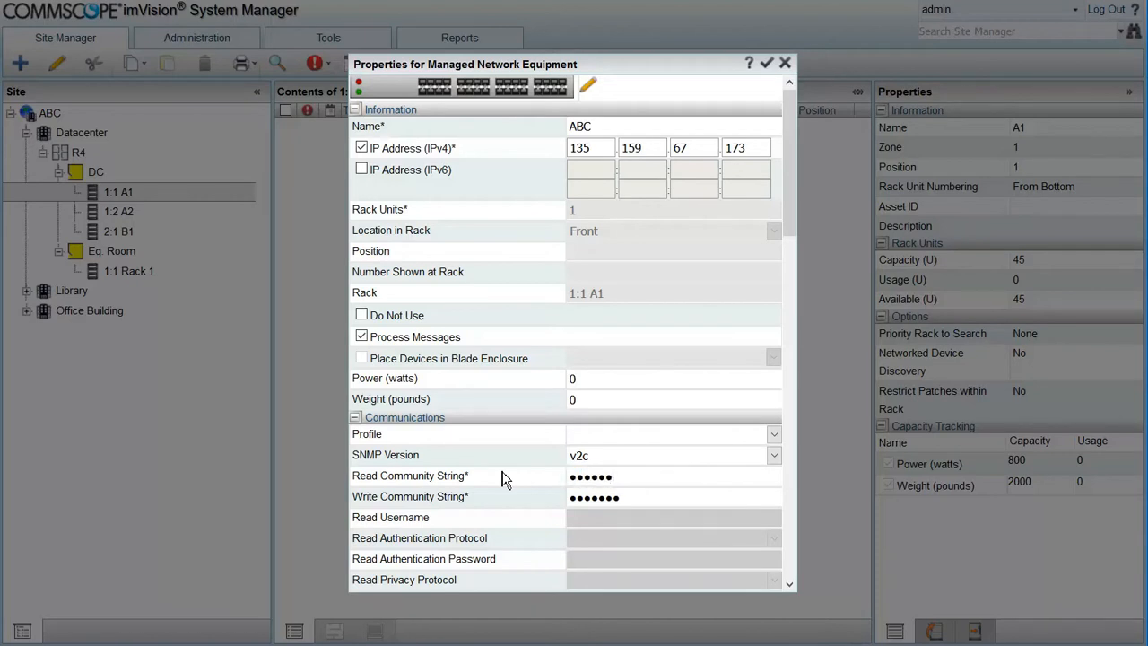
Step: Uncheck Update Managed Network Equipment Name and save switch ABC
scroll(down, 3)
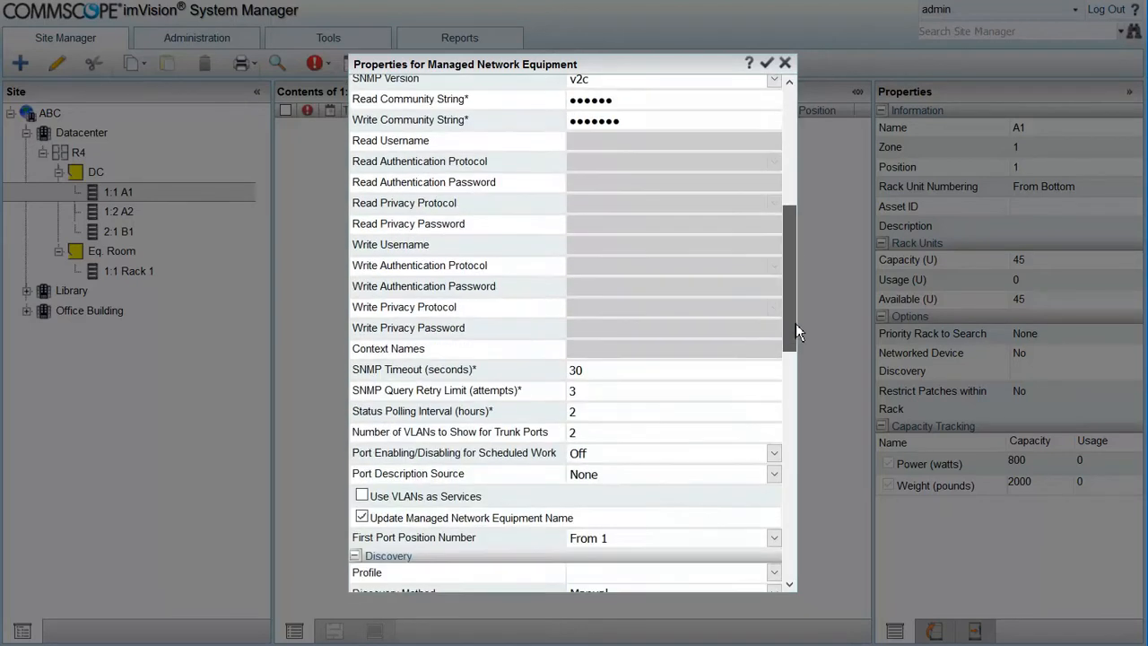
scroll(down, 3)
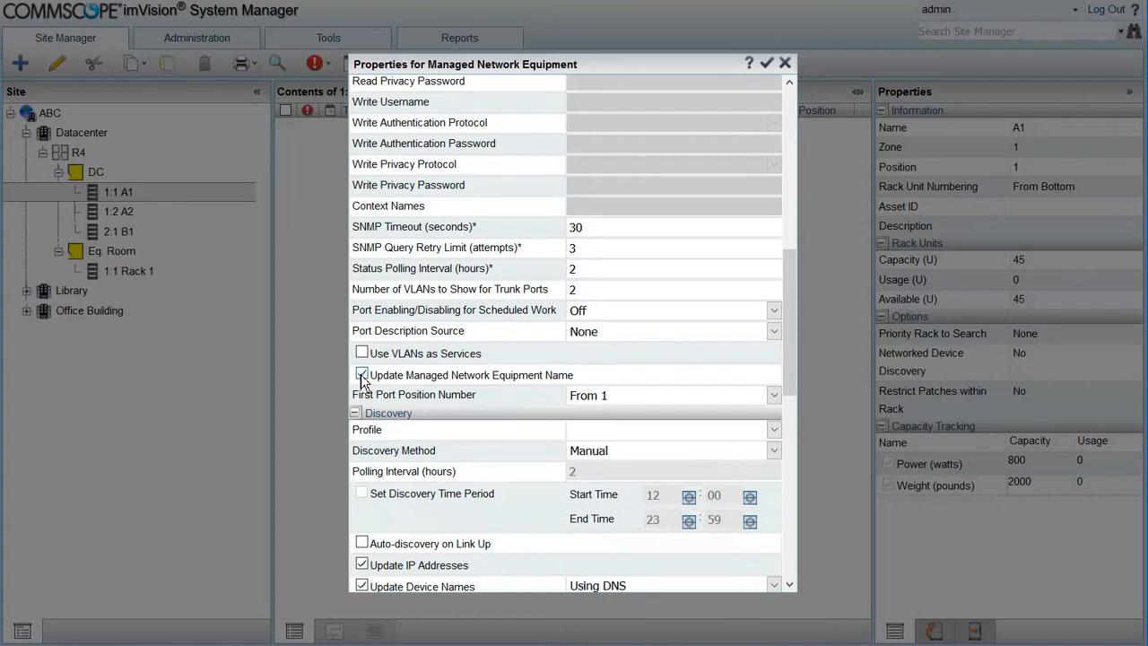
click(363, 375)
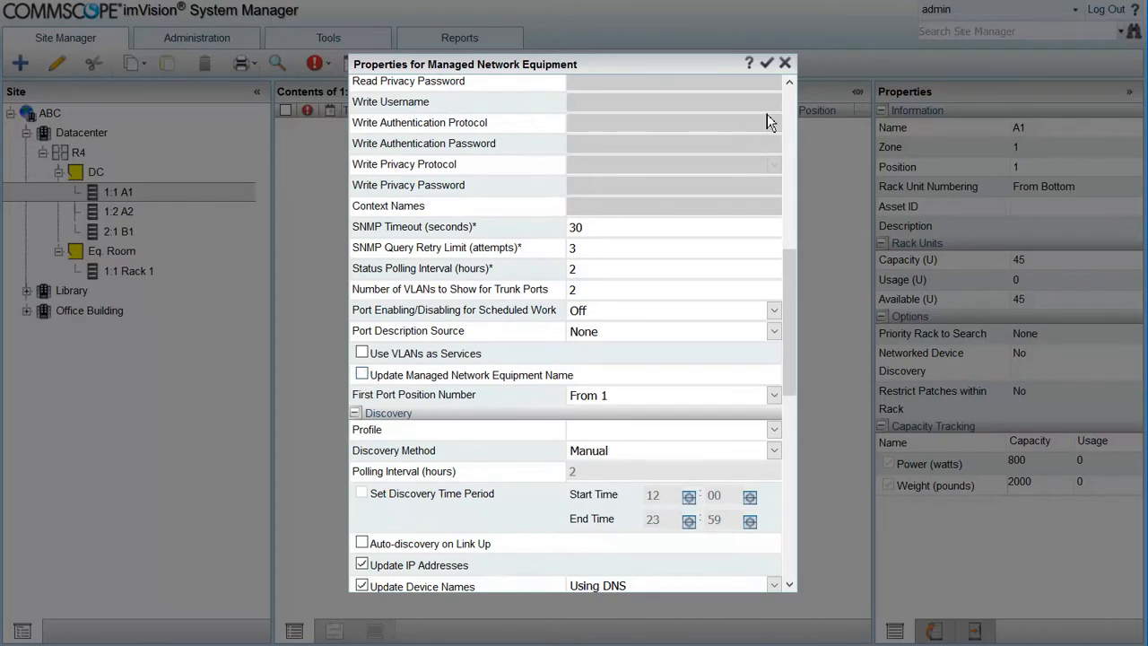
click(766, 63)
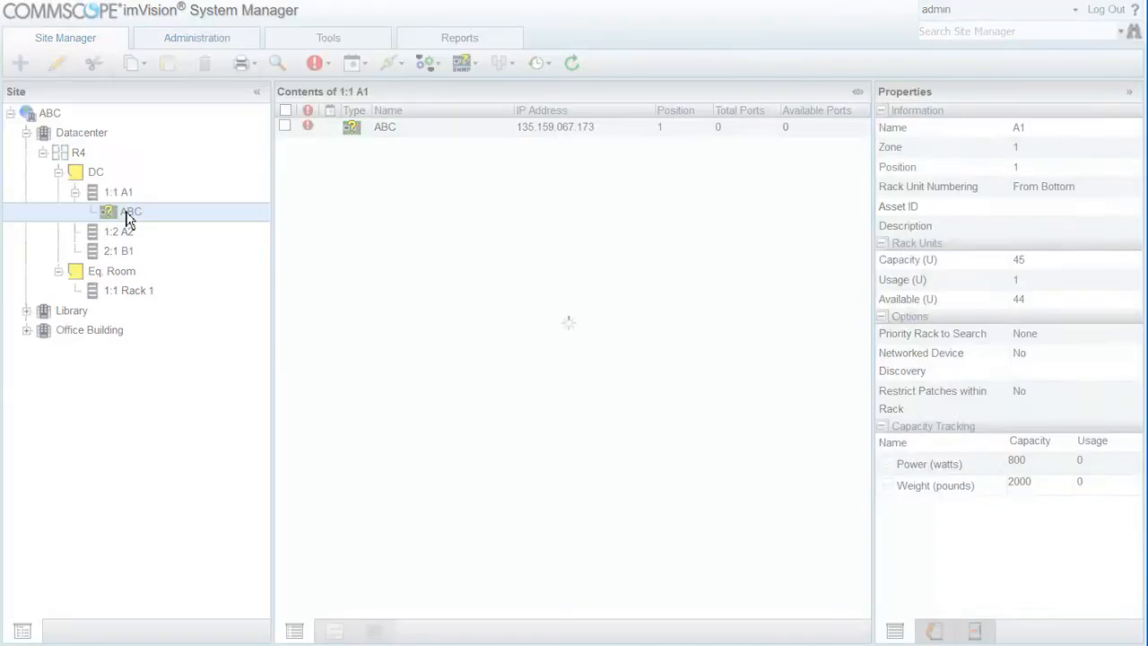
Step: Bring up the action menu for switch ABC to synchronize it
right_click(129, 212)
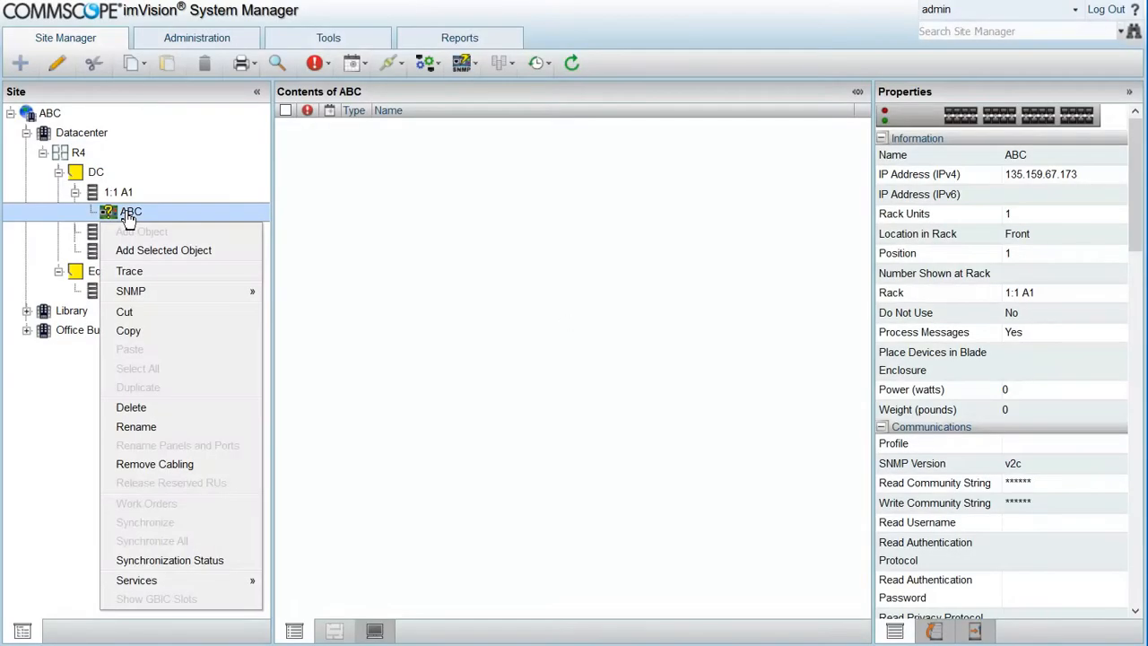
mouse_move(130, 291)
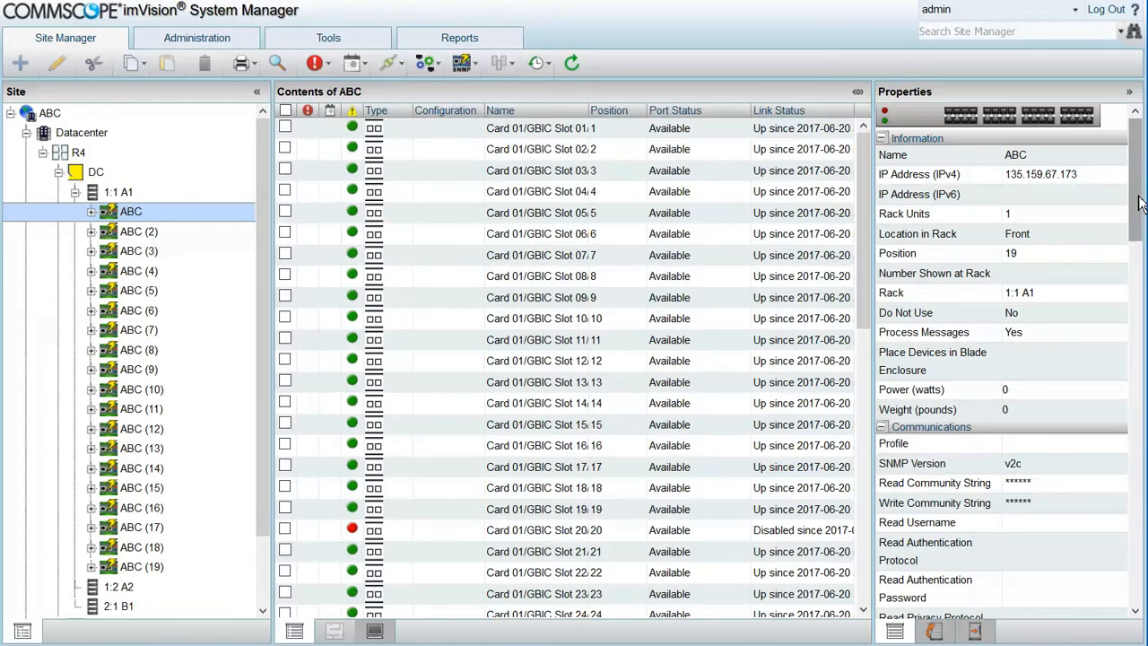
Step: Review ABC's property details and Card 01 ports, then collapse its card list
scroll(down, 3)
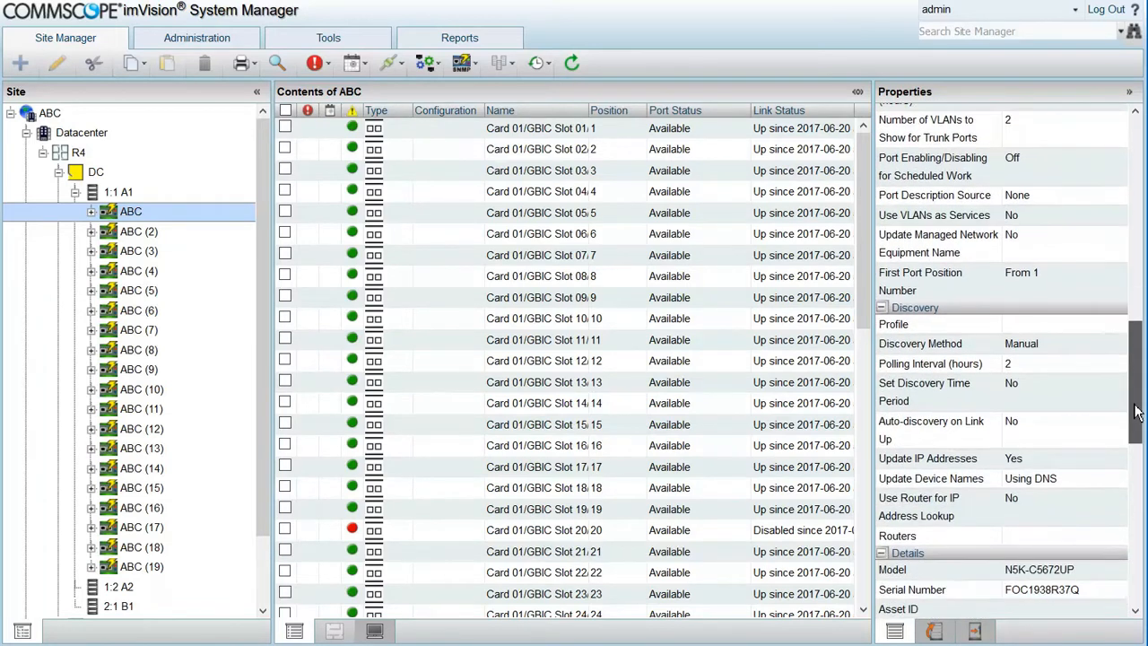
scroll(down, 3)
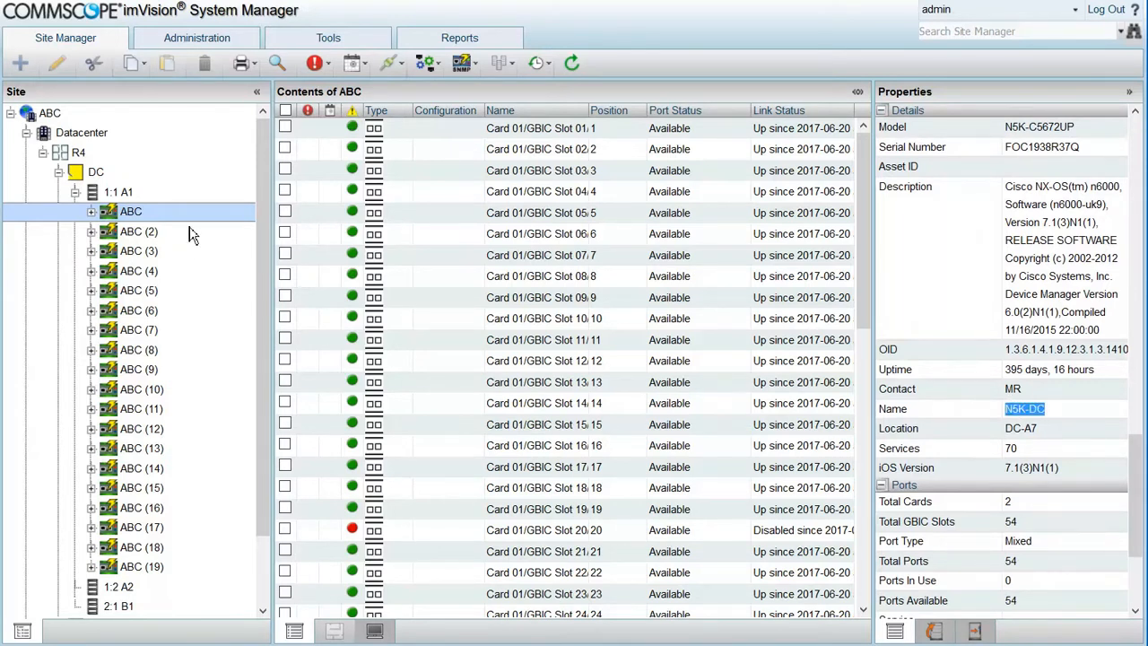
click(90, 211)
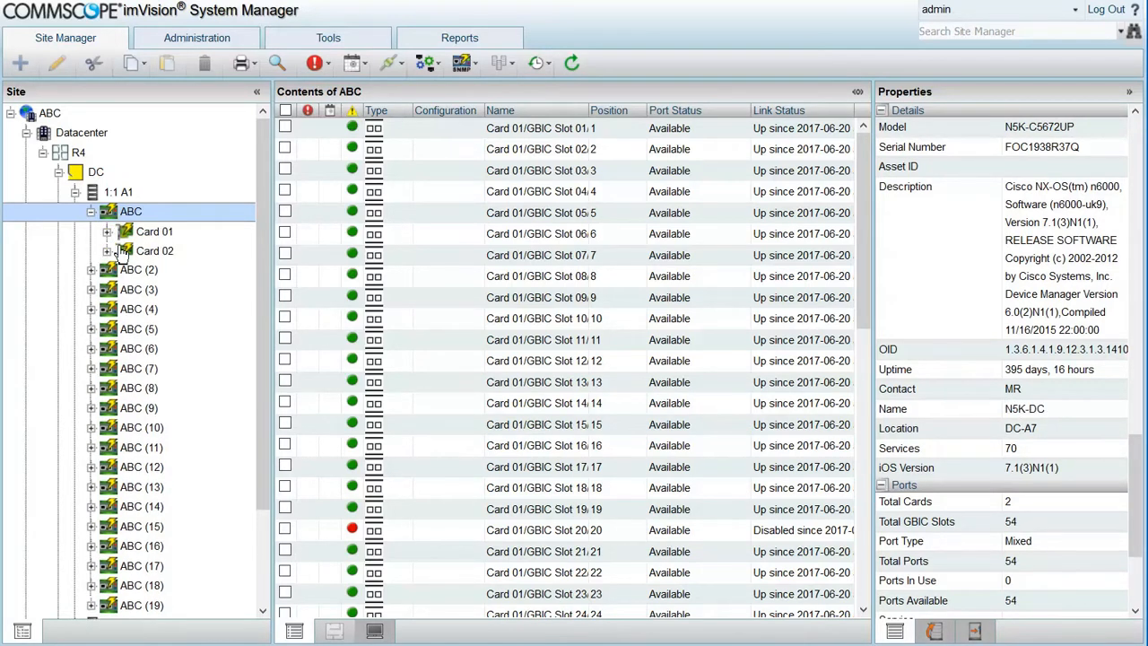
click(154, 231)
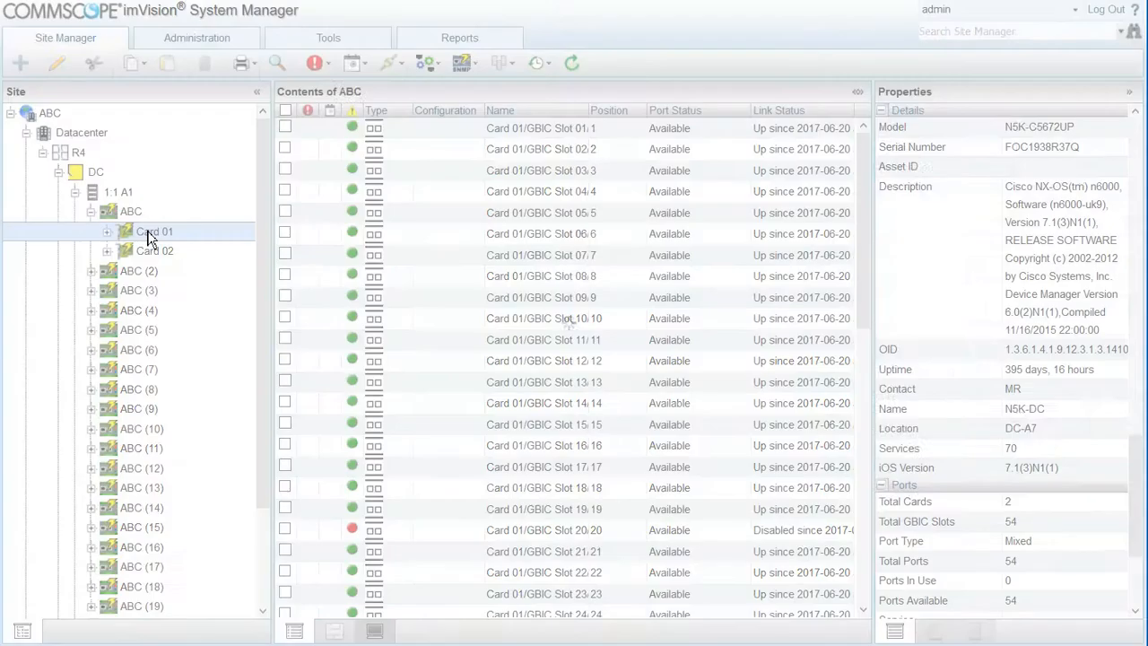
click(154, 231)
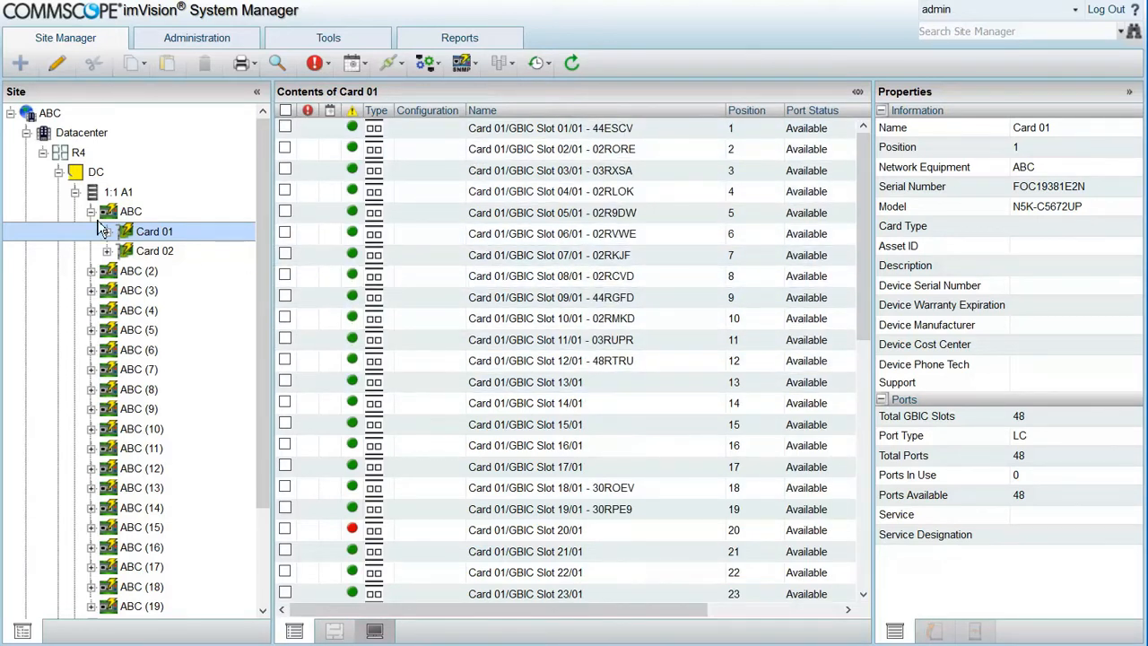
click(129, 211)
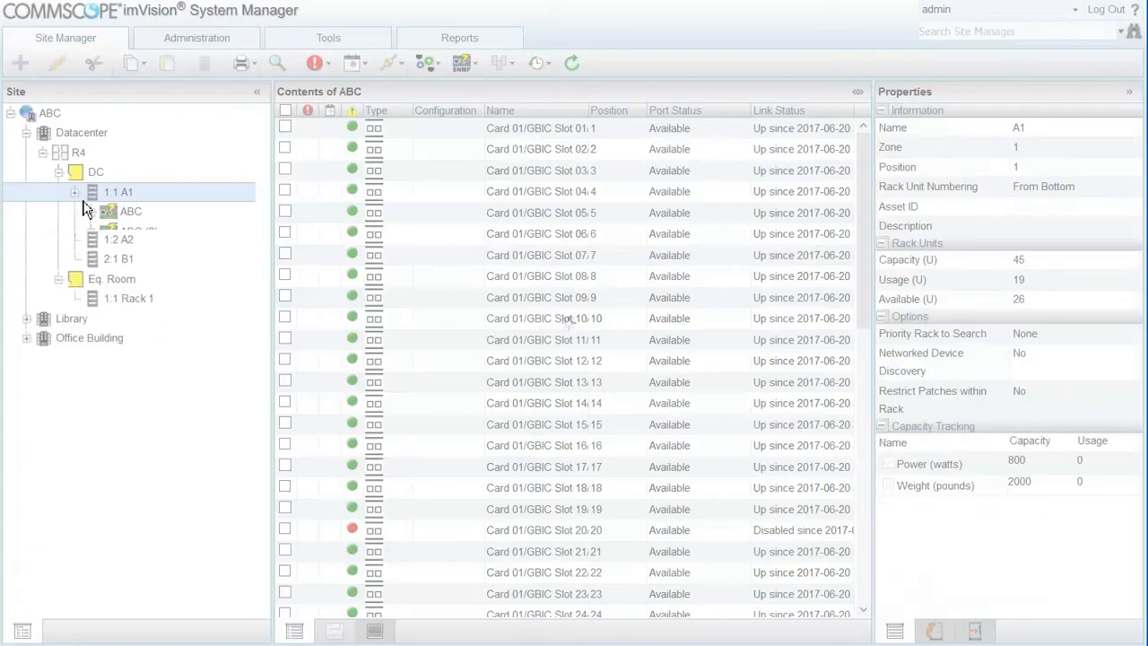
Step: Select rack 1:1 A1 to list ABC and stack members ABC (2) through ABC (19)
click(118, 190)
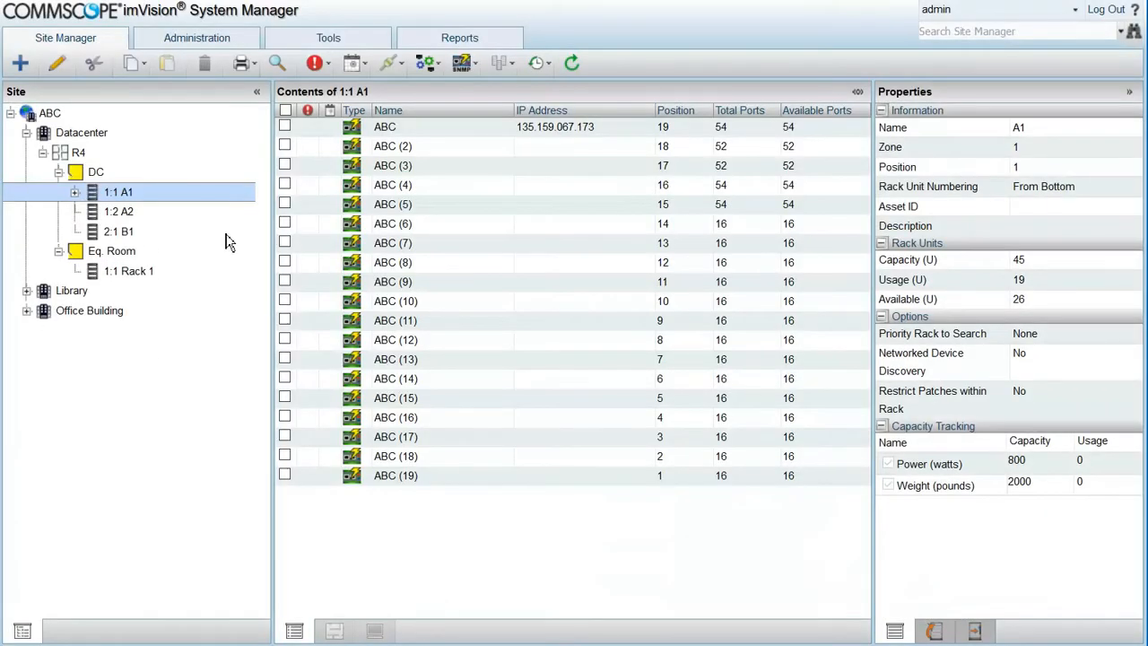